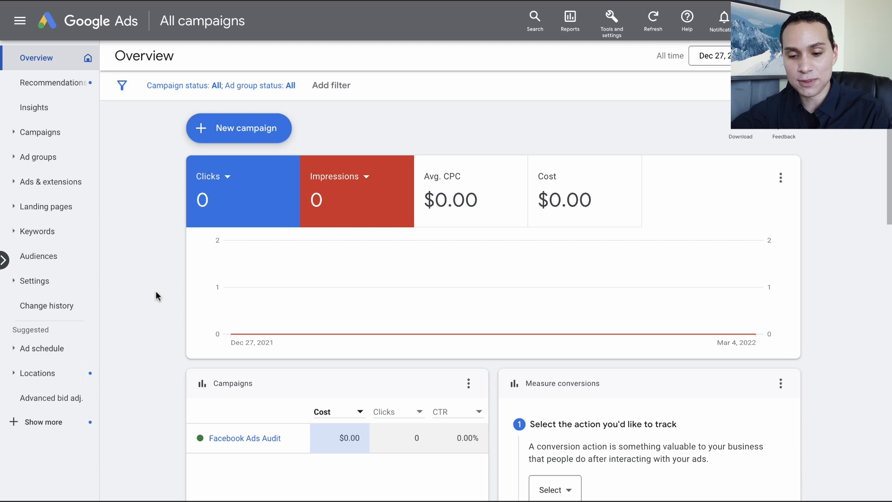
{"action": "mouse_move", "coordinate": [338, 189]}
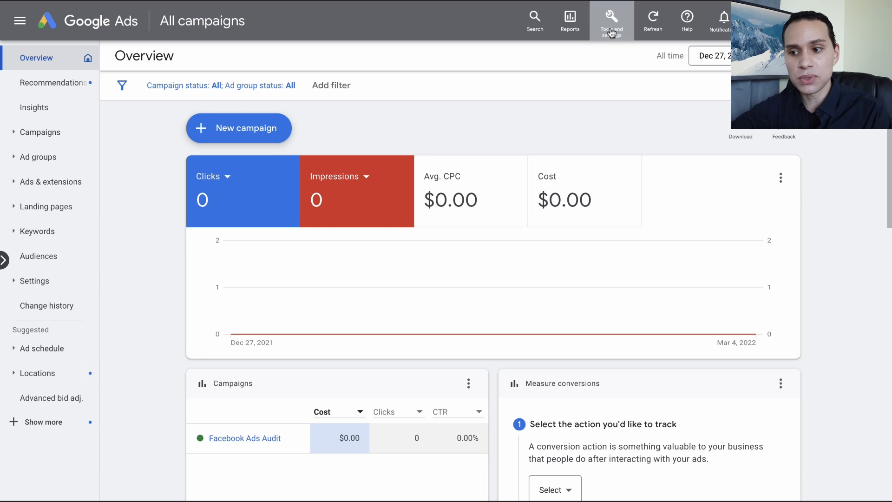
Step: Reach the Google Ads tag card under Audience manager's data sources and show its options menu
{"action": "left_click", "coordinate": [612, 21]}
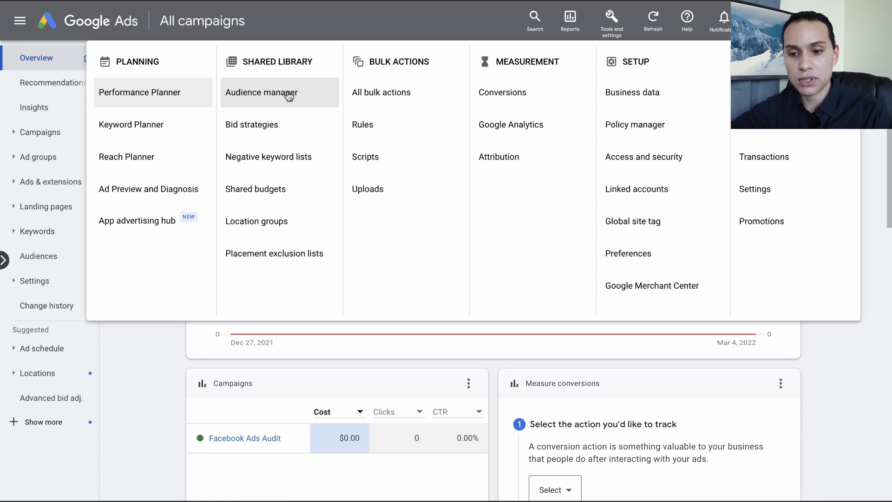
{"action": "left_click", "coordinate": [261, 92]}
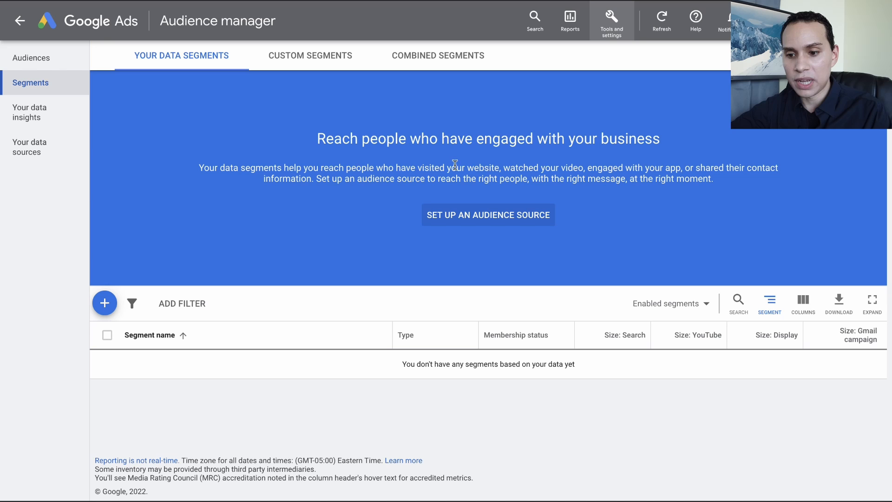
{"action": "mouse_move", "coordinate": [386, 222]}
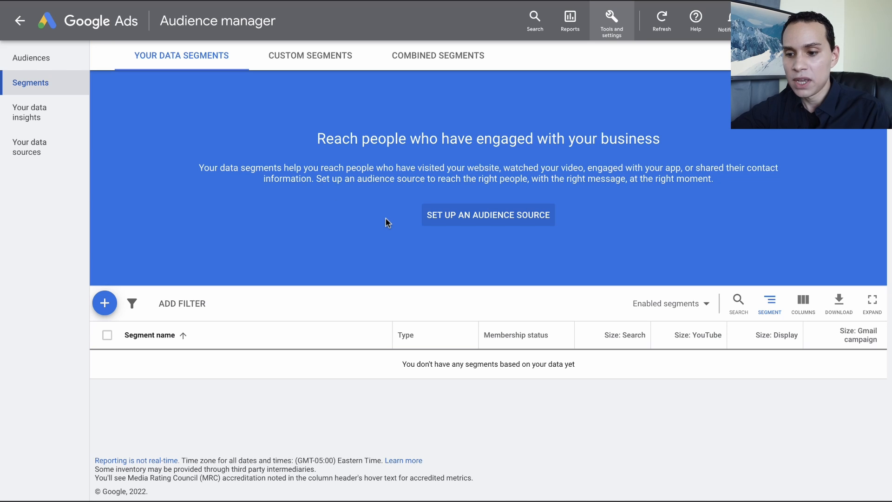
{"action": "mouse_move", "coordinate": [505, 221]}
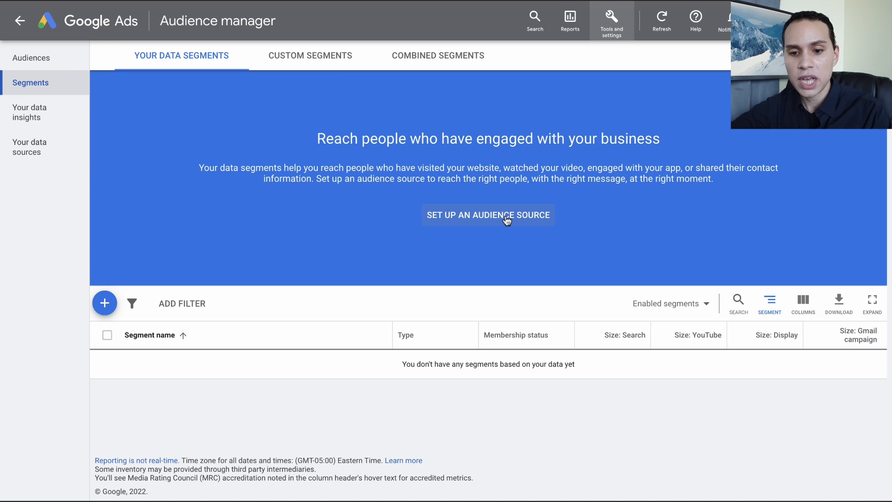
{"action": "mouse_move", "coordinate": [363, 193]}
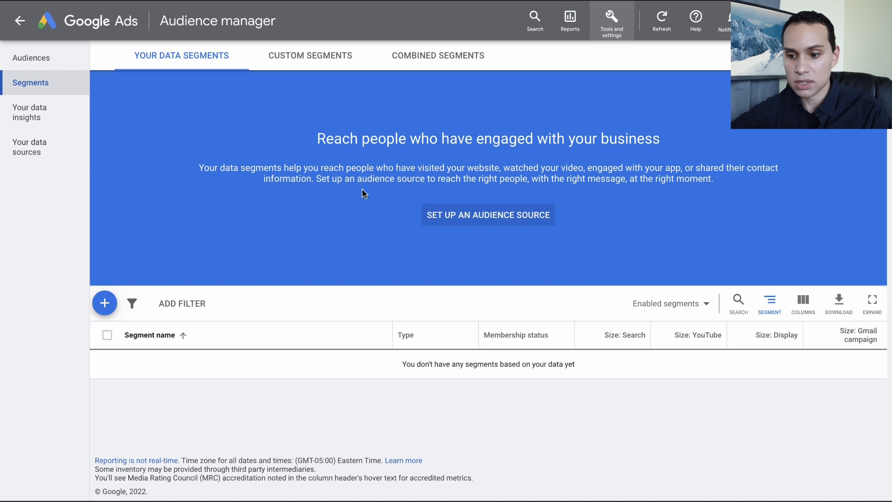
{"action": "left_click", "coordinate": [29, 147]}
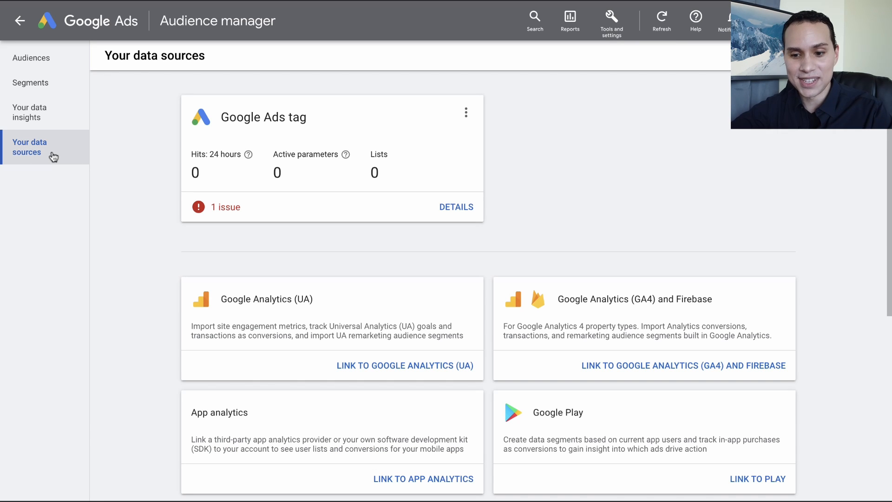
{"action": "left_click", "coordinate": [465, 112]}
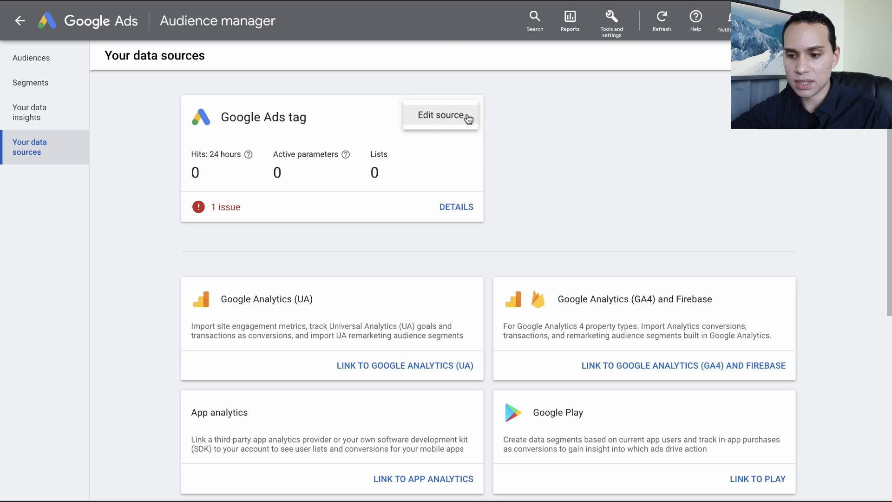
{"action": "mouse_move", "coordinate": [491, 115]}
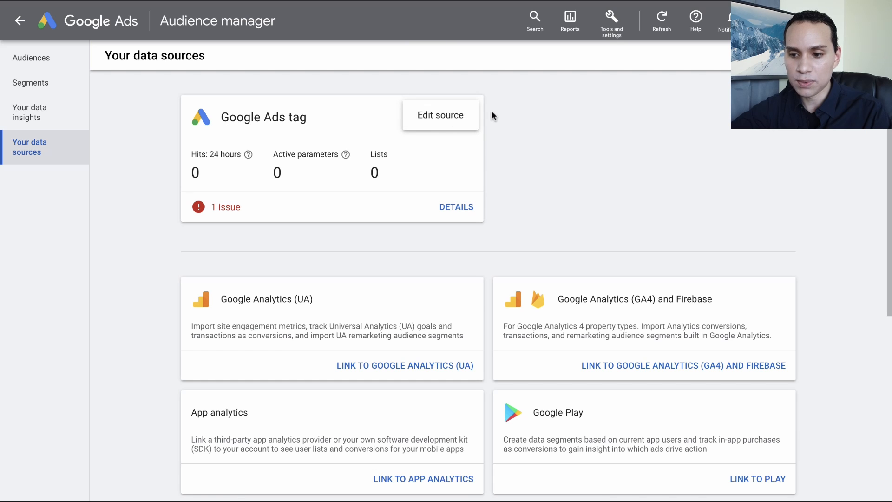
{"action": "mouse_move", "coordinate": [440, 115]}
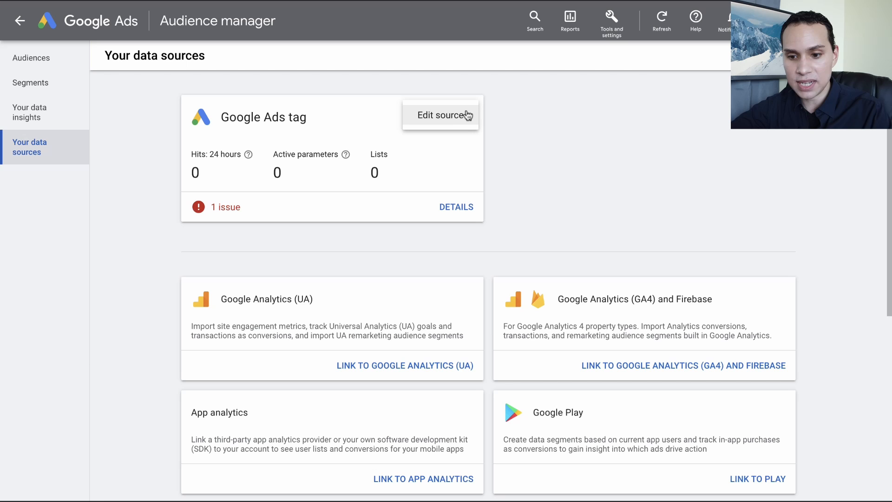
Step: Keep the tag collecting general website visit data and expand Advanced settings to the User ID option
{"action": "left_click", "coordinate": [440, 115]}
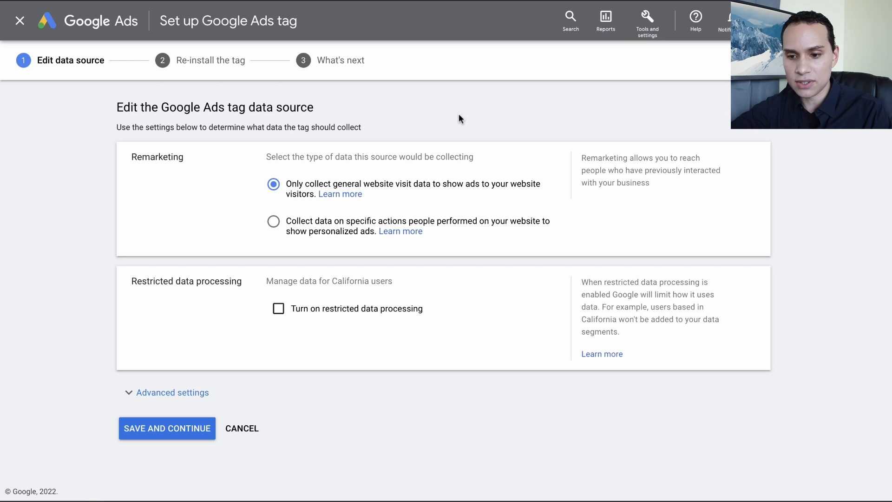
{"action": "mouse_move", "coordinate": [371, 133]}
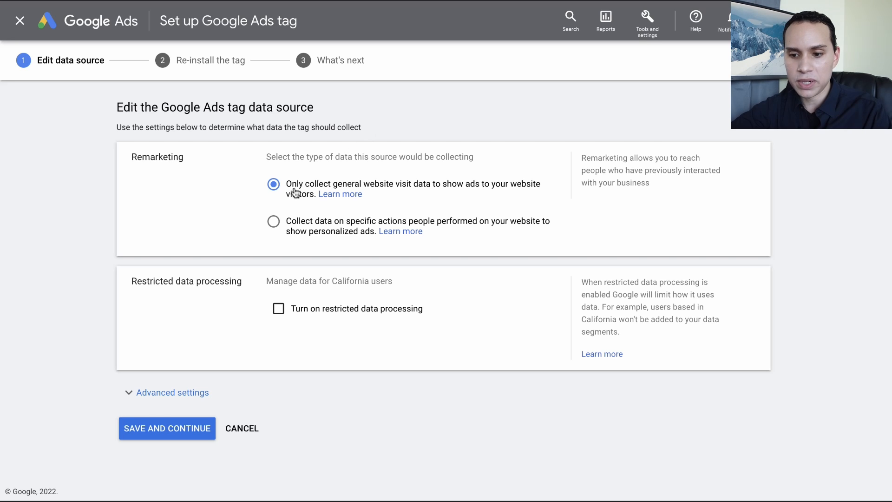
{"action": "mouse_move", "coordinate": [460, 227]}
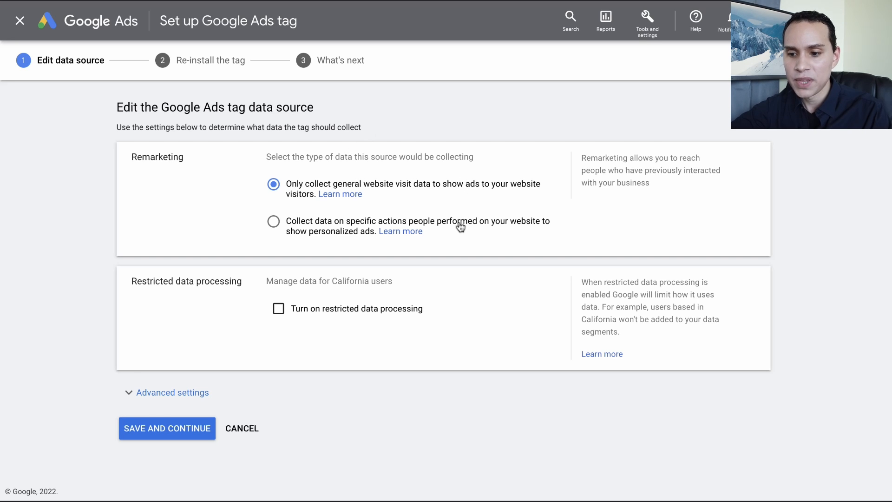
{"action": "left_click", "coordinate": [273, 221]}
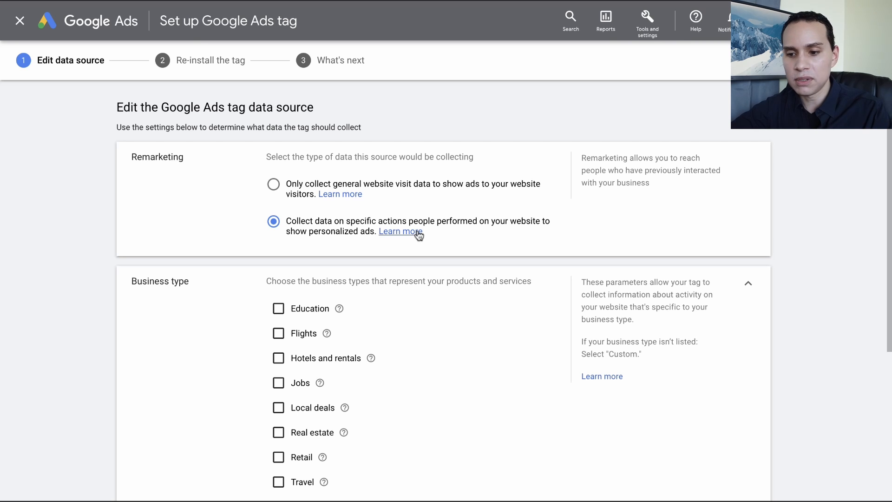
{"action": "mouse_move", "coordinate": [412, 190]}
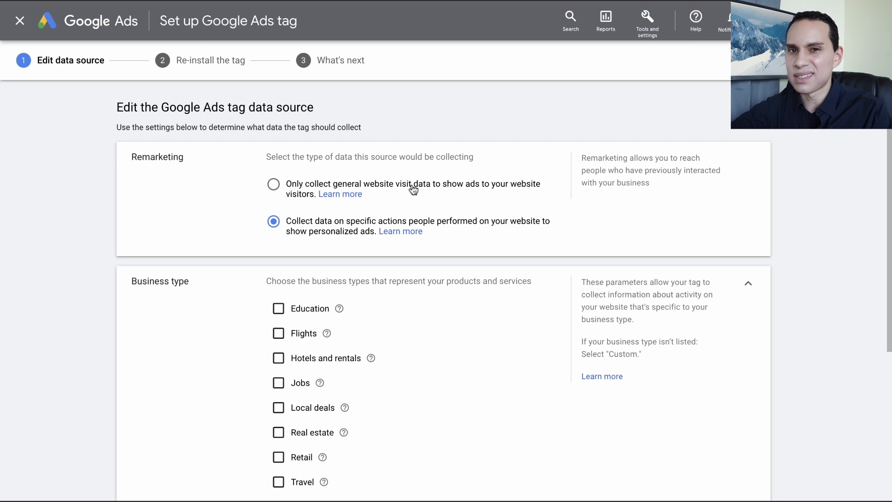
{"action": "left_click", "coordinate": [273, 184]}
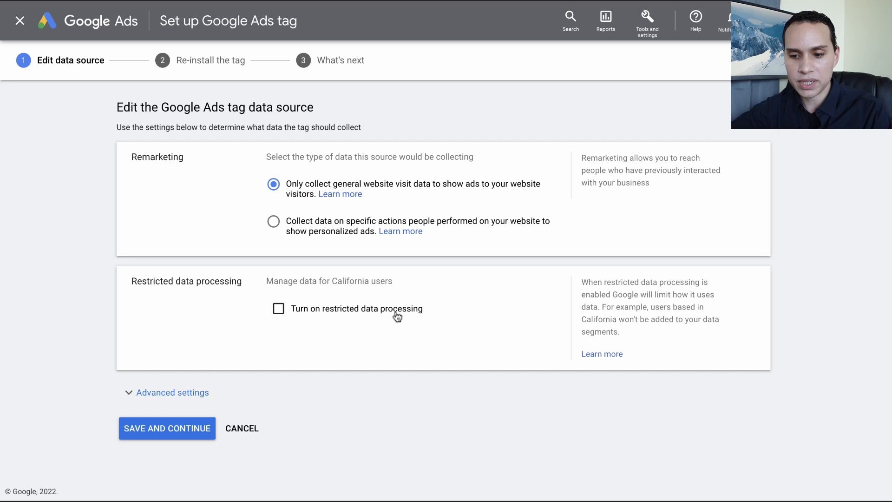
{"action": "mouse_move", "coordinate": [407, 314]}
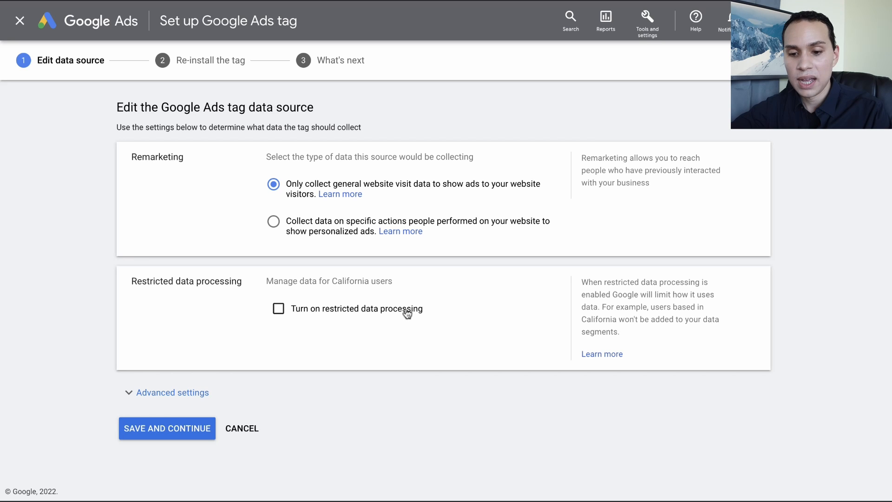
{"action": "mouse_move", "coordinate": [382, 313]}
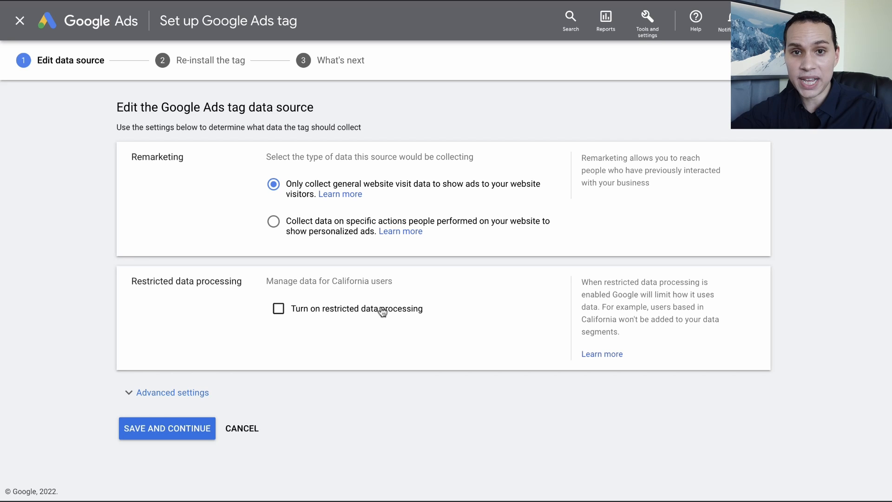
{"action": "mouse_move", "coordinate": [485, 298]}
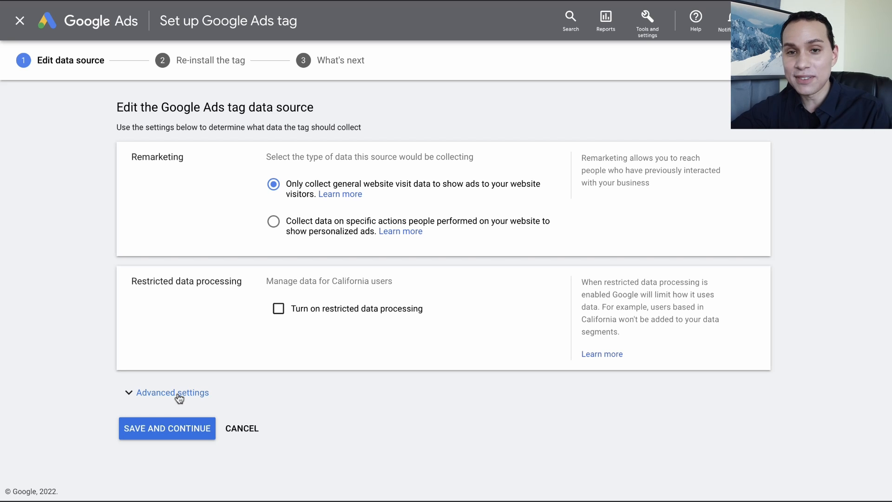
{"action": "left_click", "coordinate": [172, 392]}
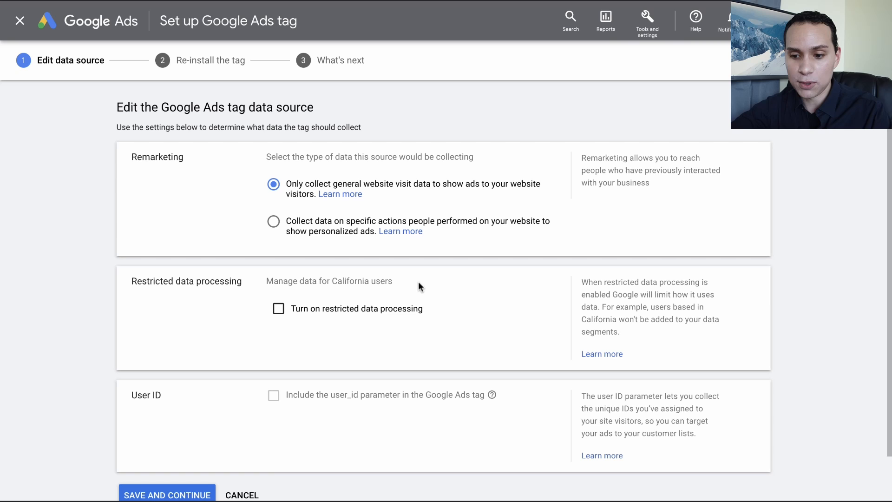
{"action": "scroll", "scroll_direction": "down", "scroll_amount": 3}
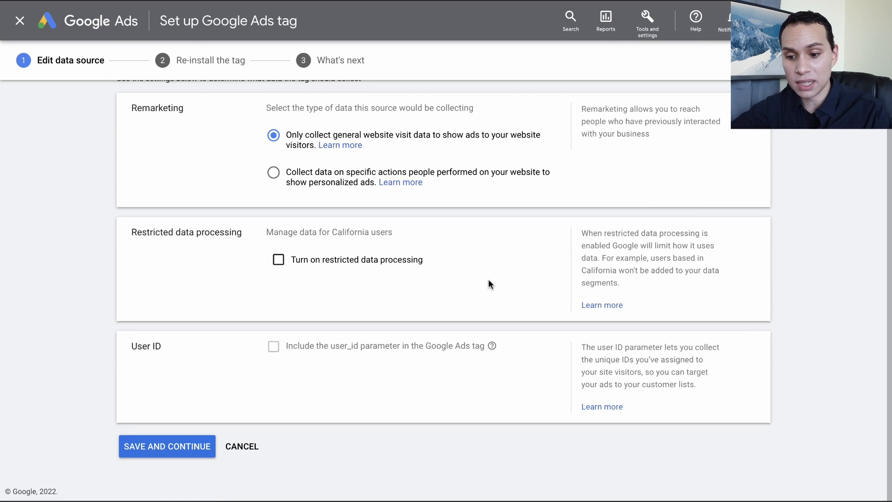
{"action": "mouse_move", "coordinate": [260, 385]}
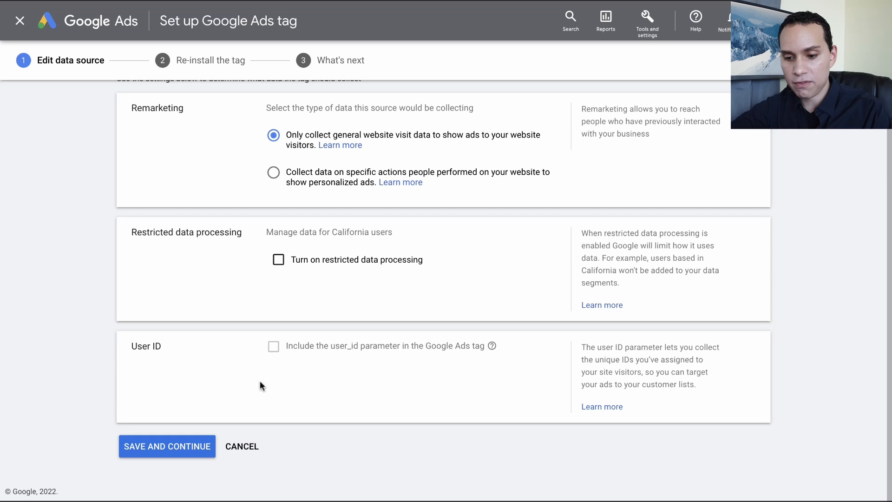
{"action": "mouse_move", "coordinate": [147, 455]}
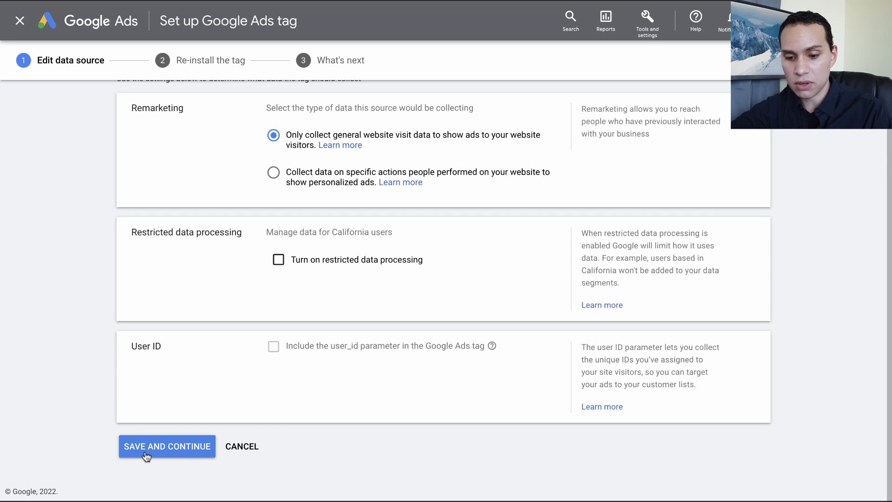
Step: Save and continue, then choose Use Google Tag Manager for reinstalling the tag
{"action": "left_click", "coordinate": [166, 446]}
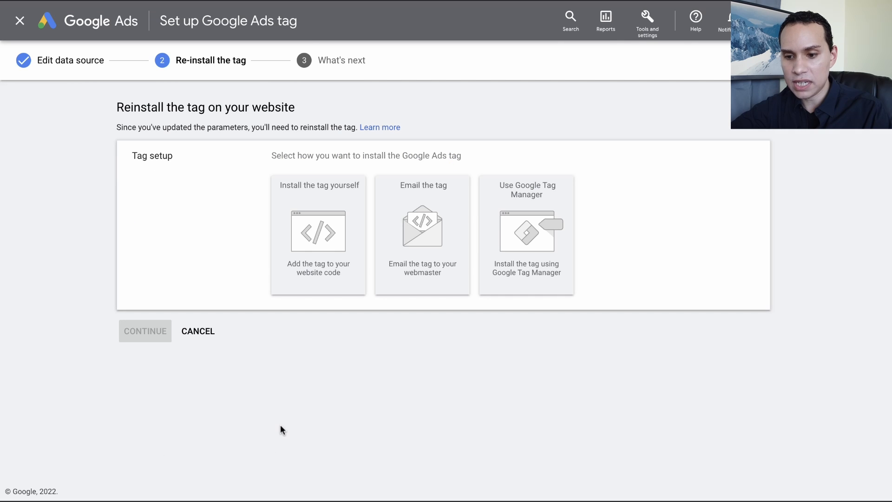
{"action": "mouse_move", "coordinate": [523, 235]}
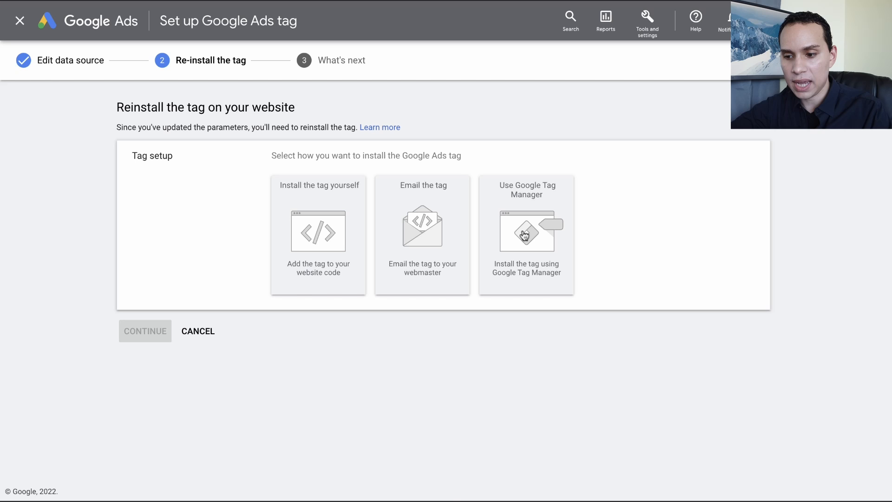
{"action": "left_click", "coordinate": [526, 230]}
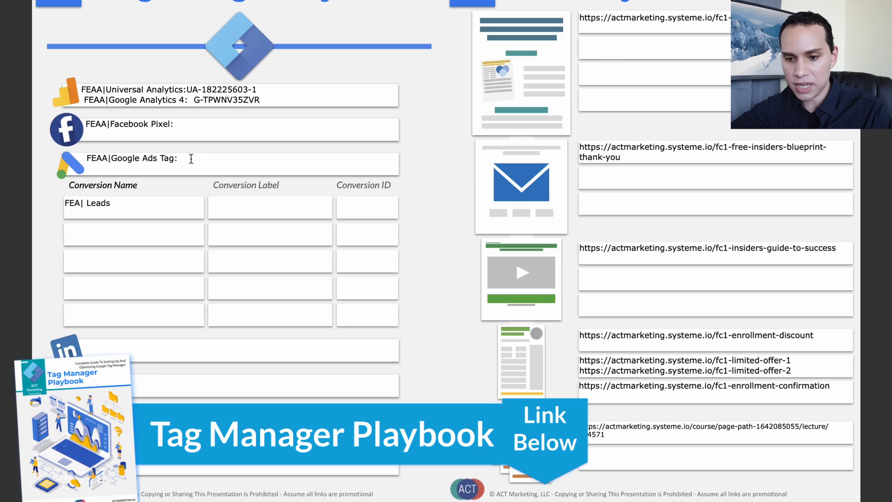
{"action": "type", "text": "10831659255"}
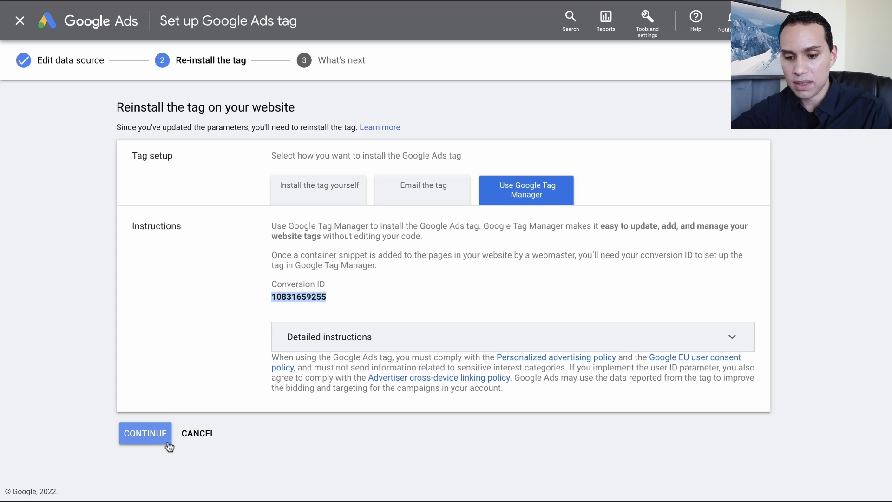
Step: Continue and finish the tag setup, then check the Audiences list and data sources
{"action": "left_click", "coordinate": [144, 433]}
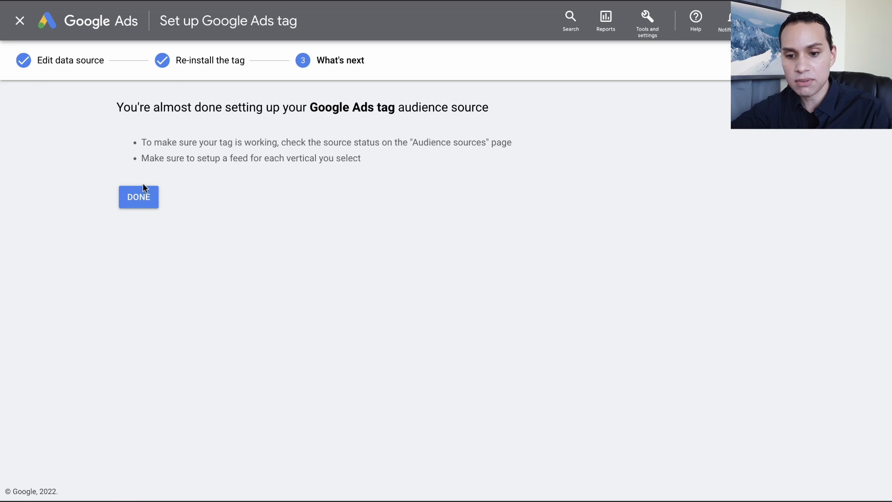
{"action": "left_click", "coordinate": [139, 196]}
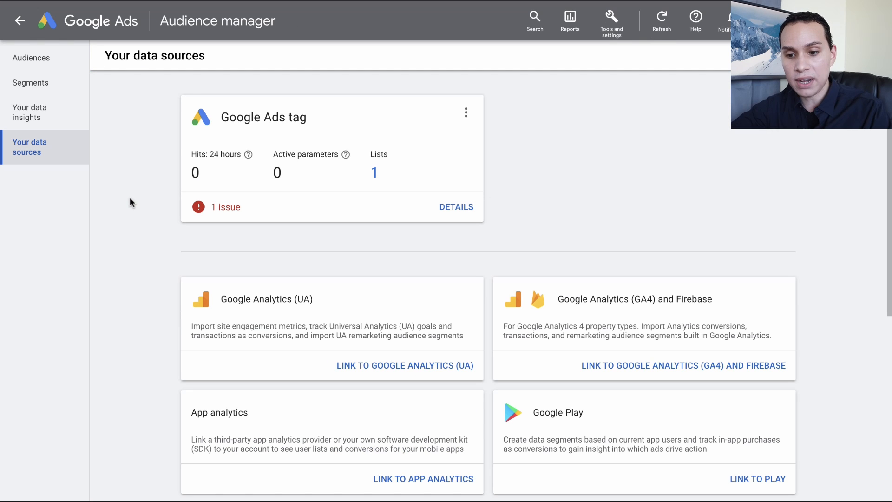
{"action": "mouse_move", "coordinate": [326, 183]}
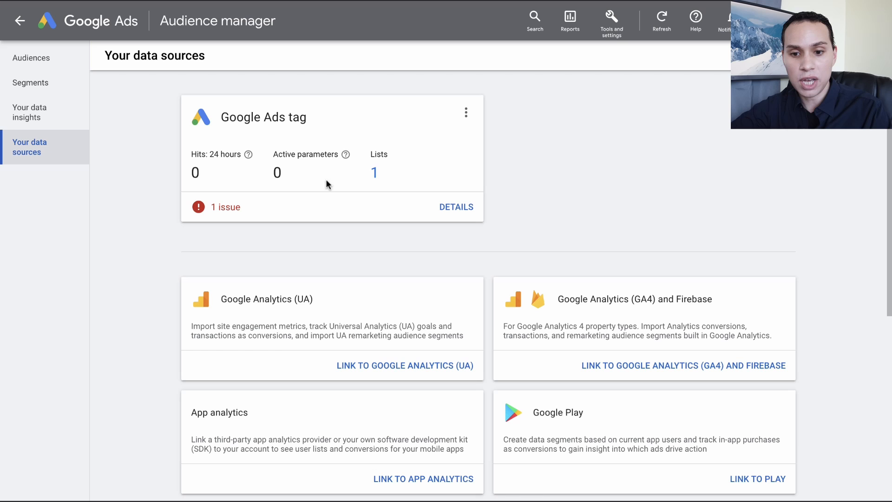
{"action": "left_click", "coordinate": [31, 58]}
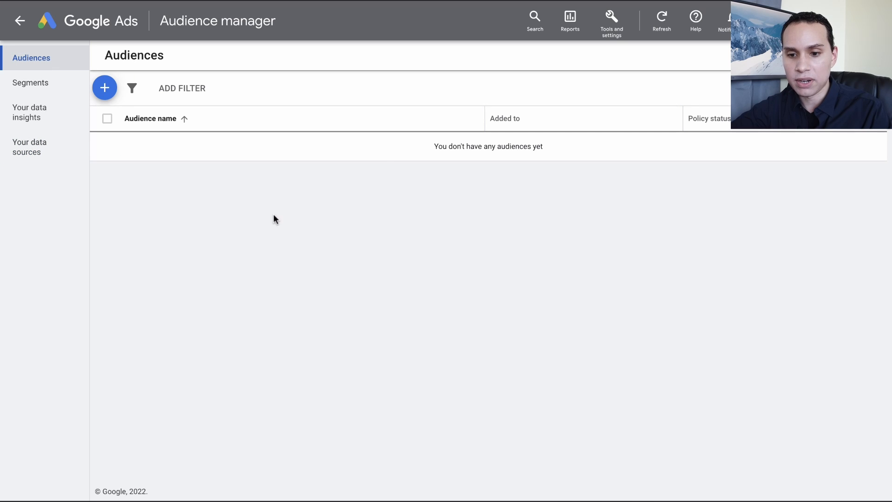
{"action": "mouse_move", "coordinate": [248, 181]}
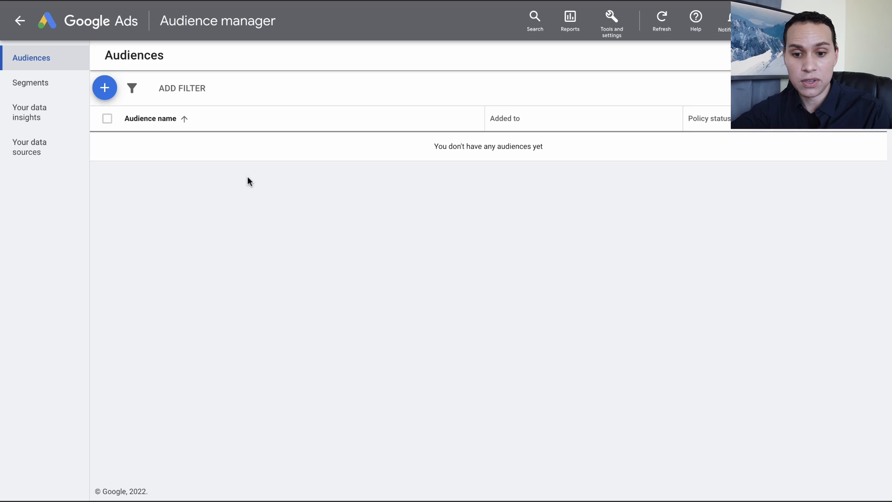
{"action": "left_click", "coordinate": [29, 147]}
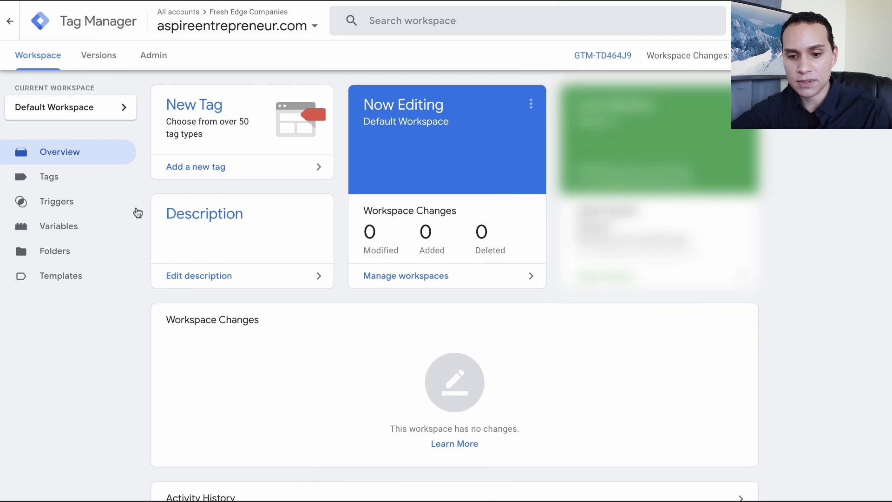
Step: Review existing tags, add a new tag from Overview and reach the Choose tag type list
{"action": "left_click", "coordinate": [49, 177]}
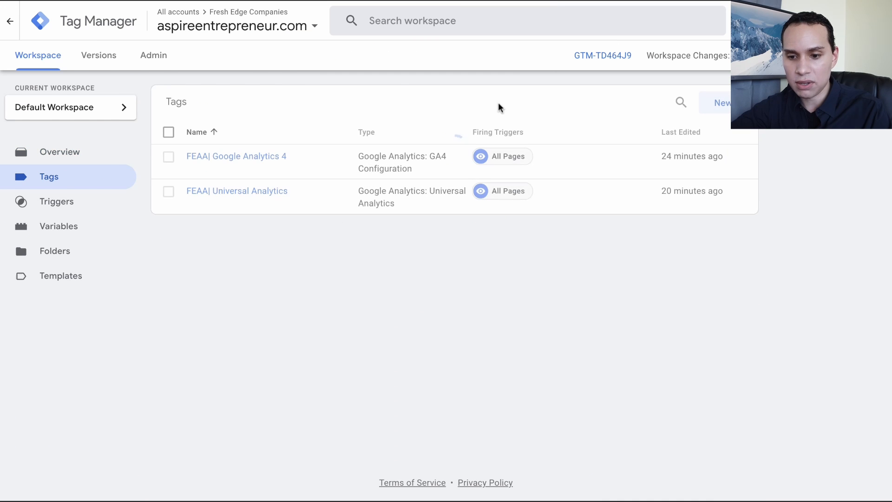
{"action": "mouse_move", "coordinate": [135, 154]}
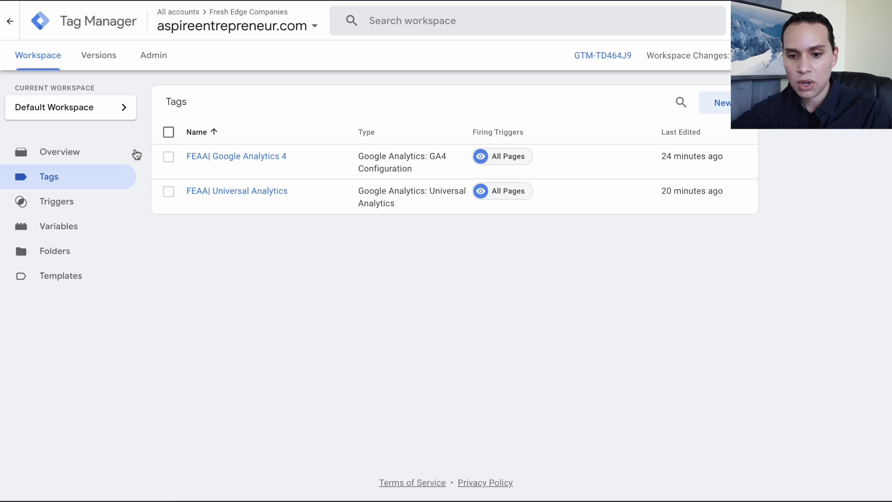
{"action": "left_click", "coordinate": [59, 151]}
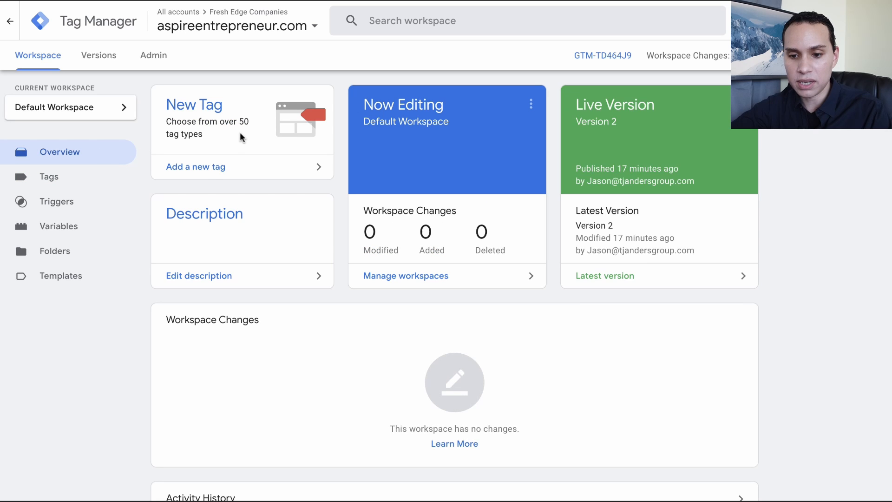
{"action": "left_click", "coordinate": [195, 166]}
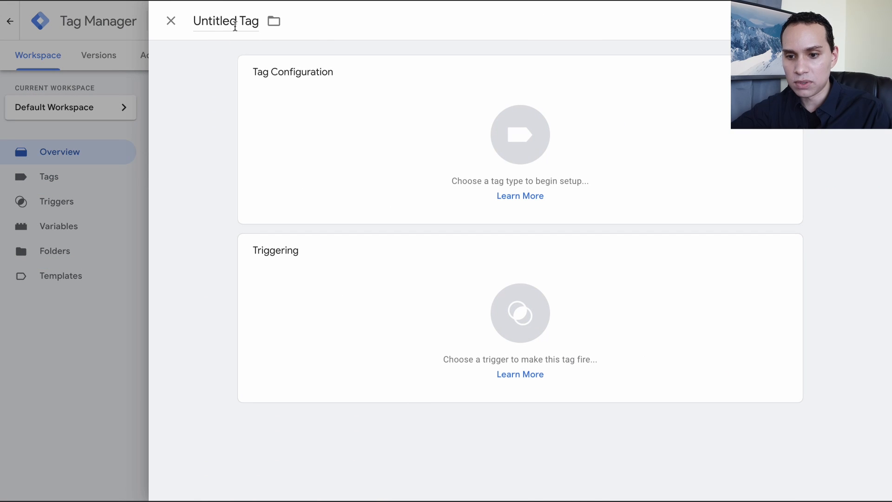
{"action": "mouse_move", "coordinate": [376, 121]}
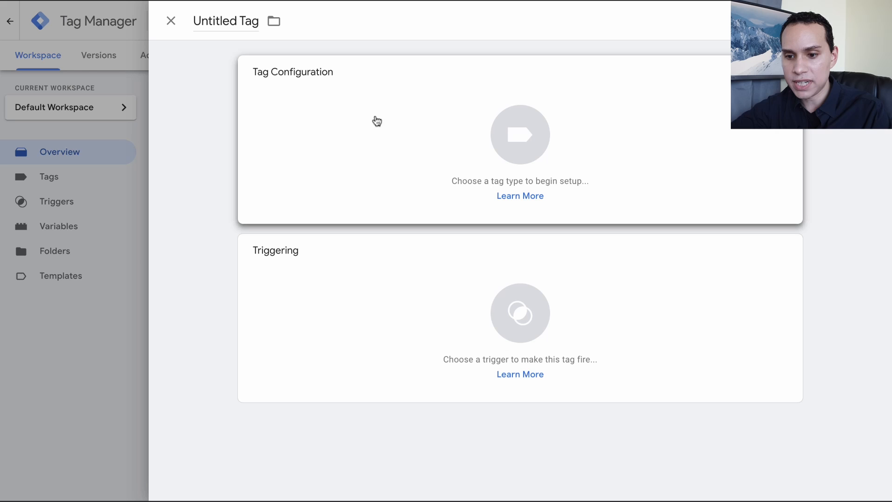
{"action": "mouse_move", "coordinate": [324, 112]}
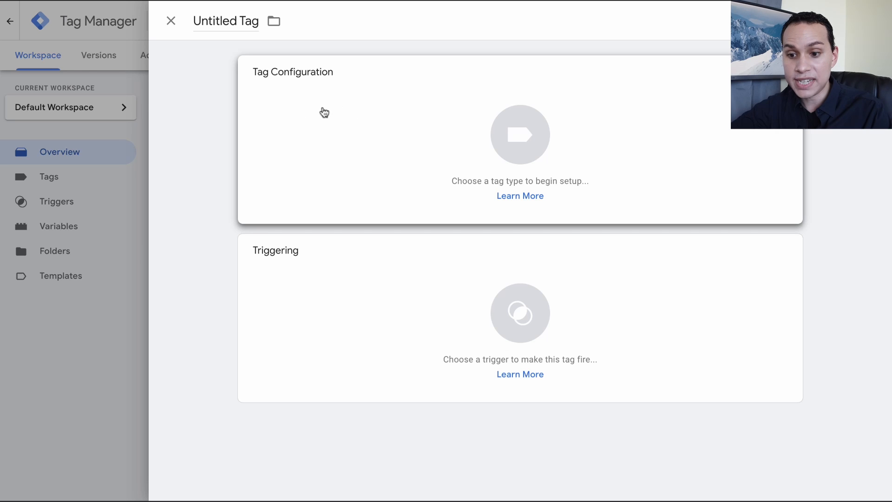
{"action": "left_click", "coordinate": [518, 135]}
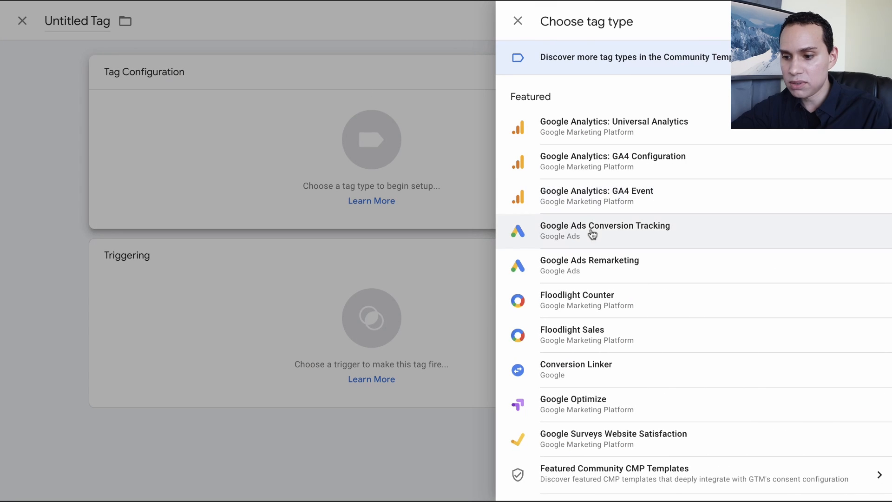
{"action": "mouse_move", "coordinate": [614, 269]}
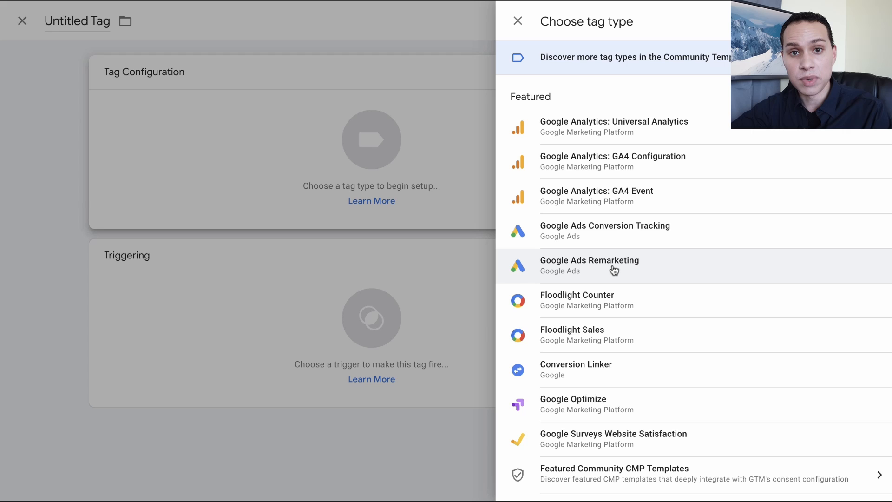
{"action": "left_click", "coordinate": [589, 264]}
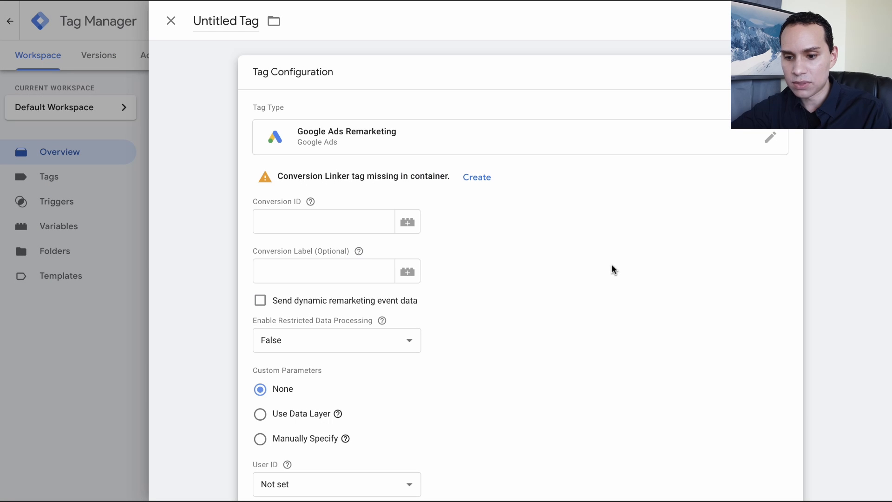
{"action": "left_click", "coordinate": [323, 221]}
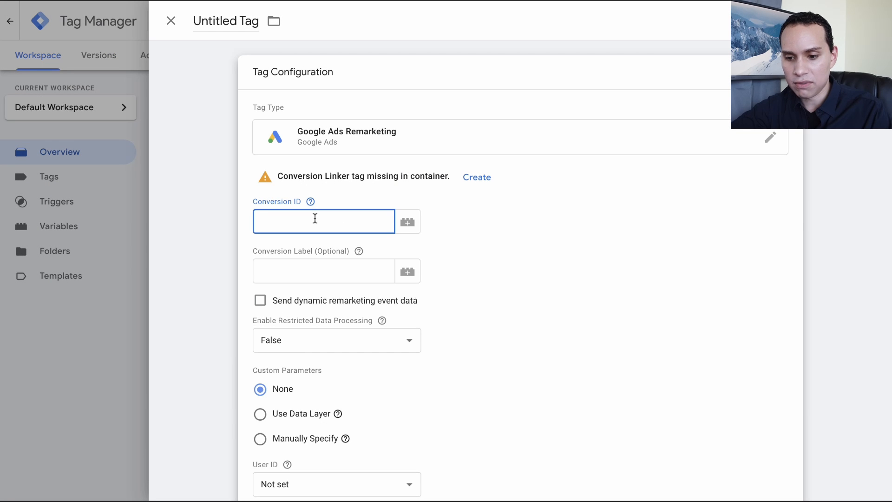
{"action": "type", "text": "10831659255"}
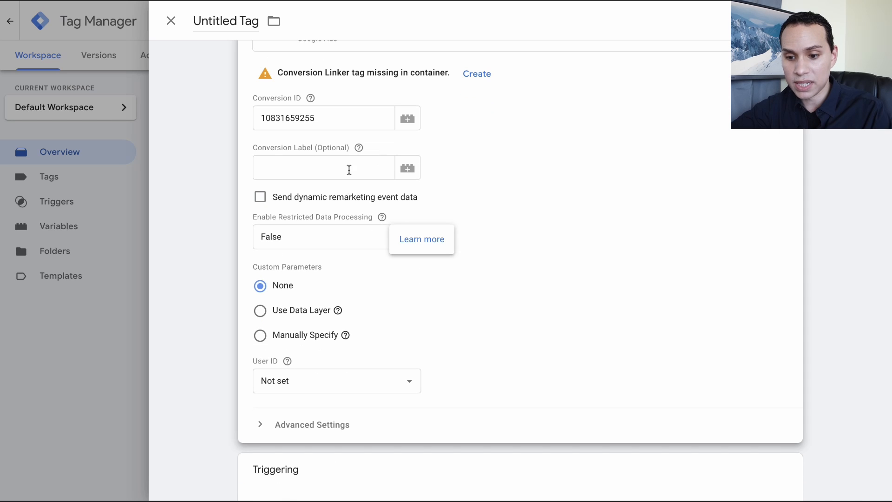
{"action": "scroll", "scroll_direction": "down", "scroll_amount": 3}
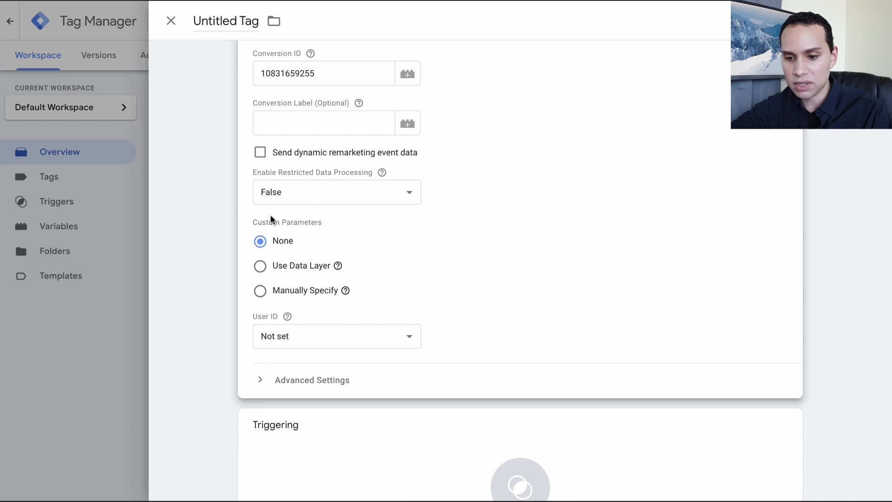
{"action": "mouse_move", "coordinate": [466, 280]}
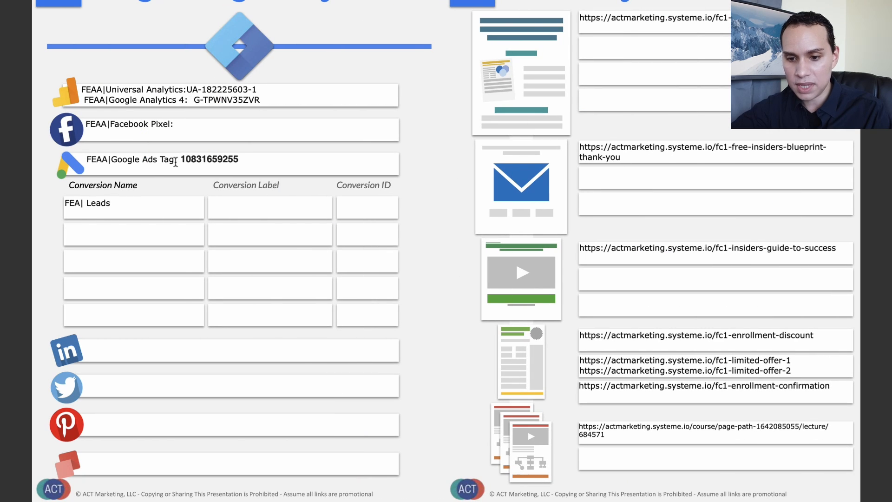
Step: Select the FEAA| Google Ads Tag name in the playbook to copy it for the tag title
{"action": "double_click", "coordinate": [141, 159]}
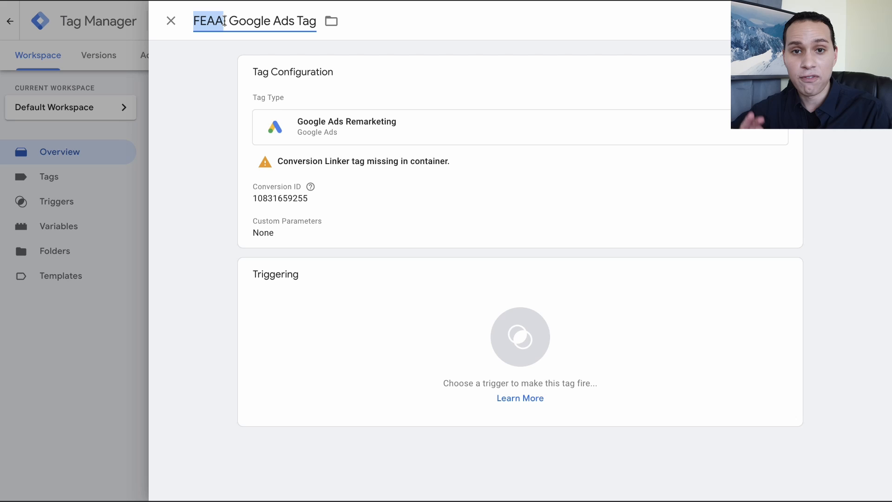
{"action": "mouse_move", "coordinate": [259, 108]}
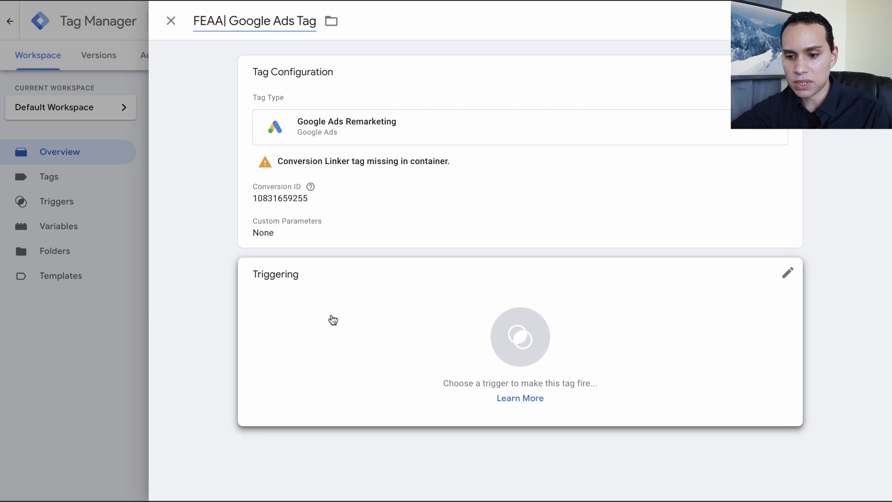
Step: Set the trigger to All Pages and save the FEAA| Google Ads Tag
{"action": "left_click", "coordinate": [787, 272]}
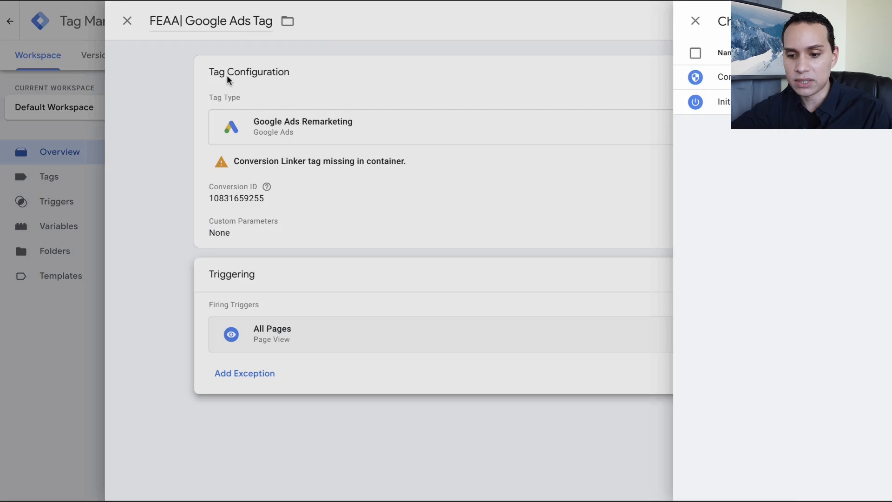
{"action": "left_click", "coordinate": [695, 21]}
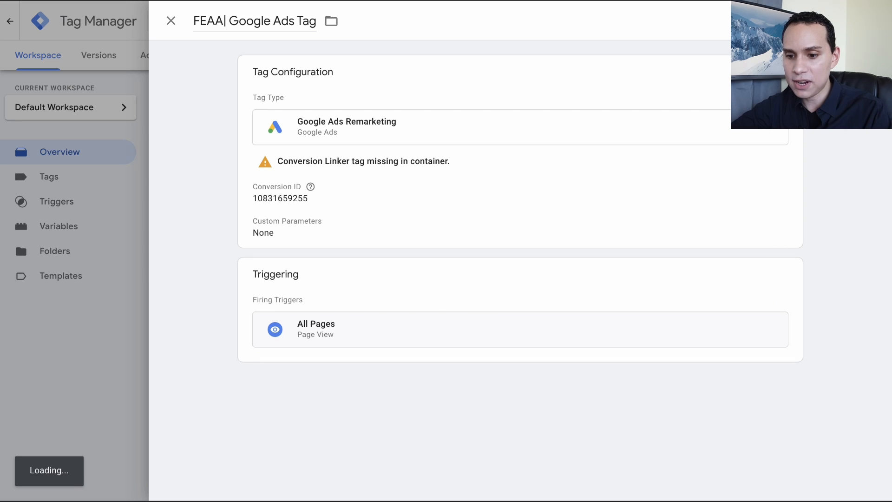
{"action": "left_click", "coordinate": [170, 20]}
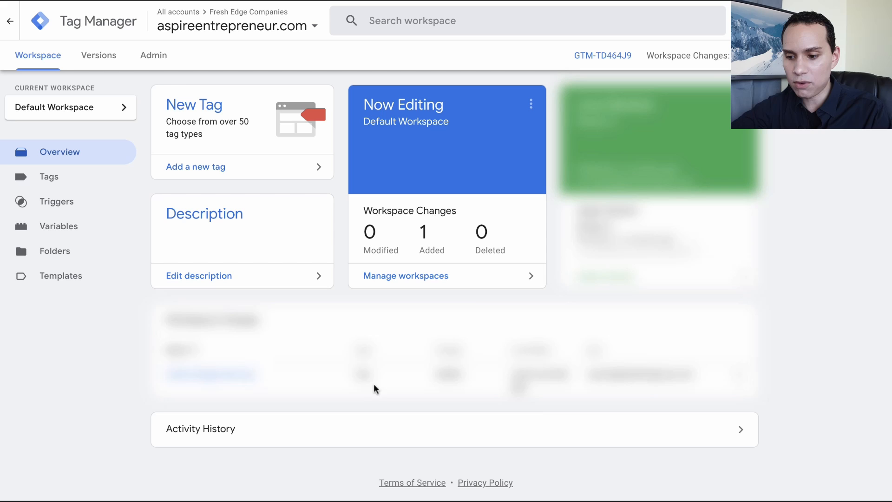
{"action": "mouse_move", "coordinate": [426, 392]}
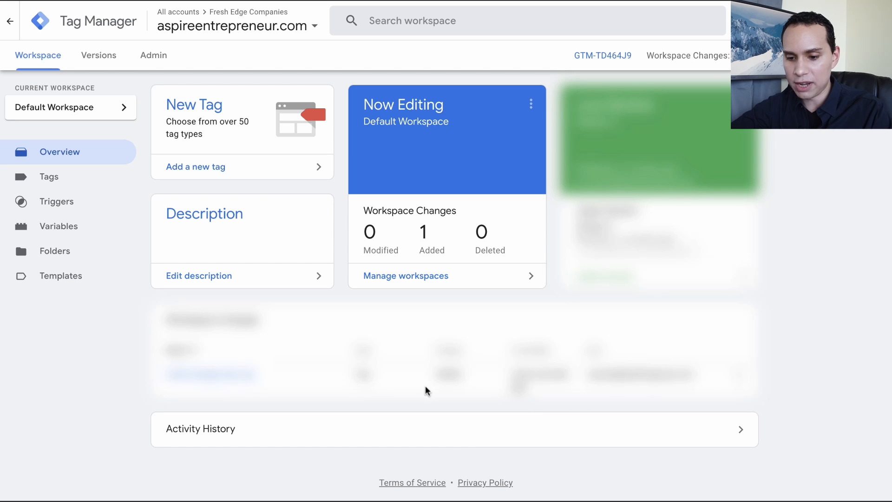
{"action": "mouse_move", "coordinate": [545, 380]}
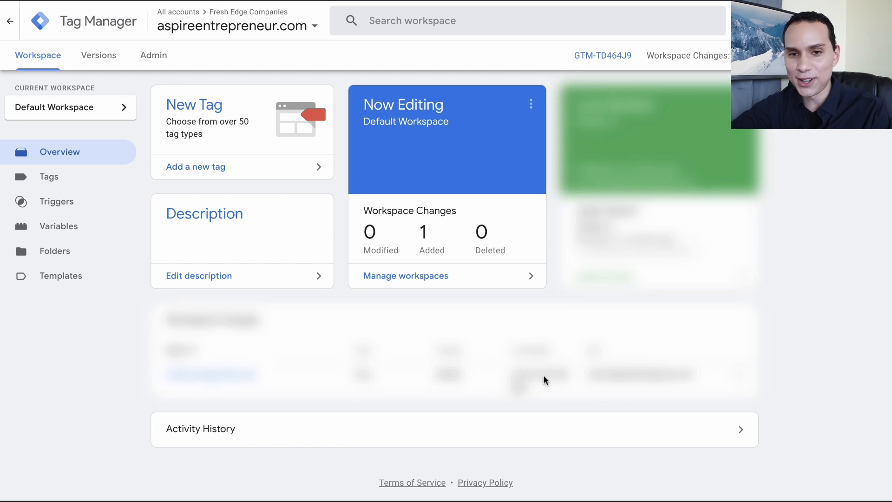
{"action": "mouse_move", "coordinate": [539, 364]}
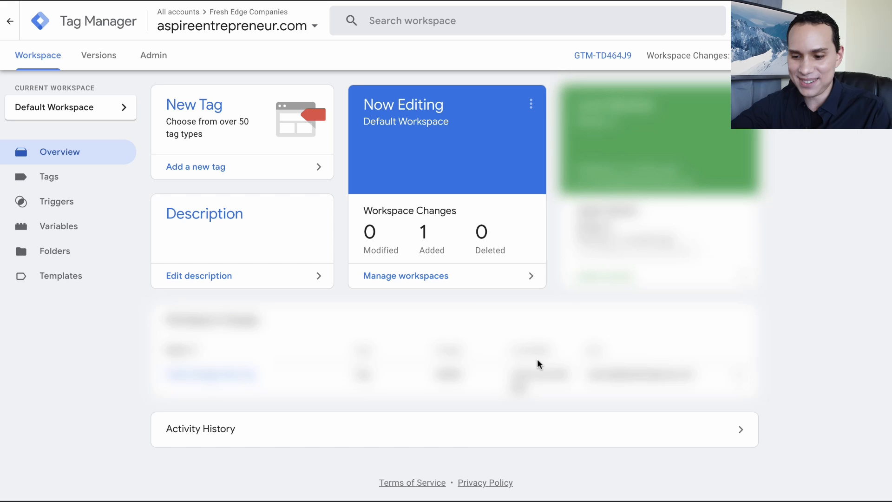
{"action": "mouse_move", "coordinate": [511, 371]}
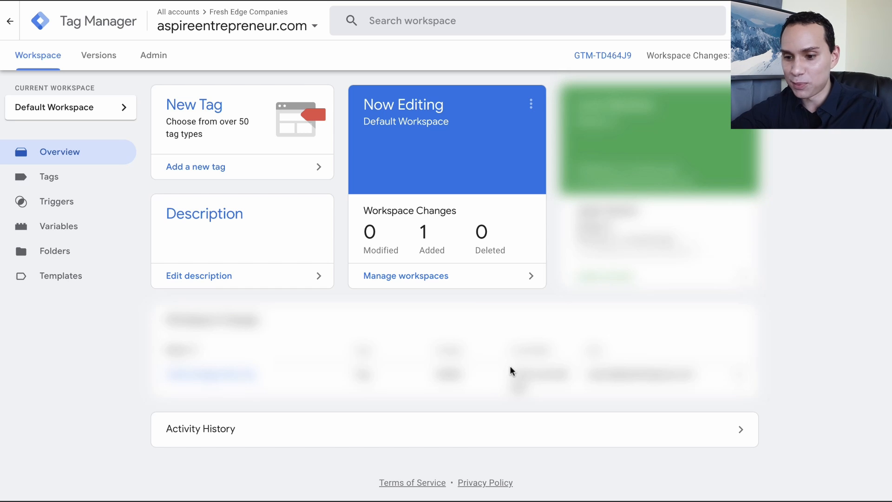
{"action": "mouse_move", "coordinate": [401, 373]}
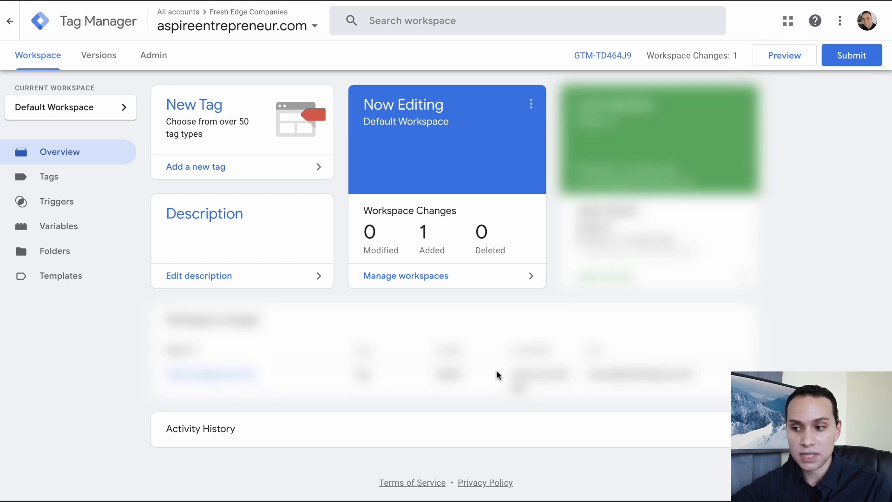
Step: Submit the workspace to open the Submit Changes panel for the one added change
{"action": "left_click", "coordinate": [852, 55]}
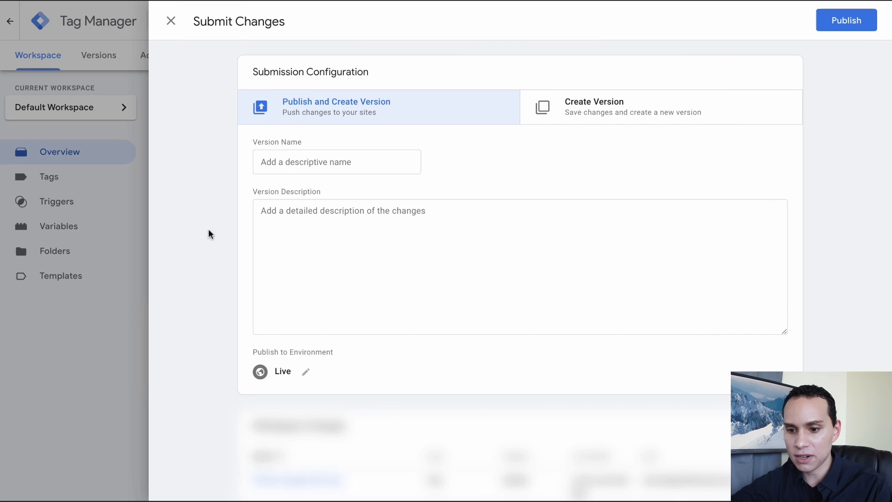
Step: Name the version 'FEAA Google Ads Tag' and publish it to the Live environment
{"action": "type", "text": "FEAA Google Ads Tag"}
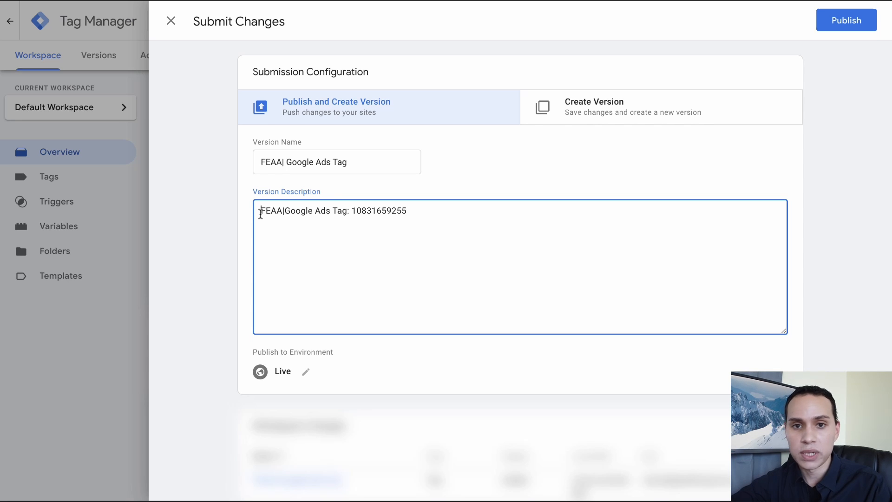
{"action": "mouse_move", "coordinate": [846, 19]}
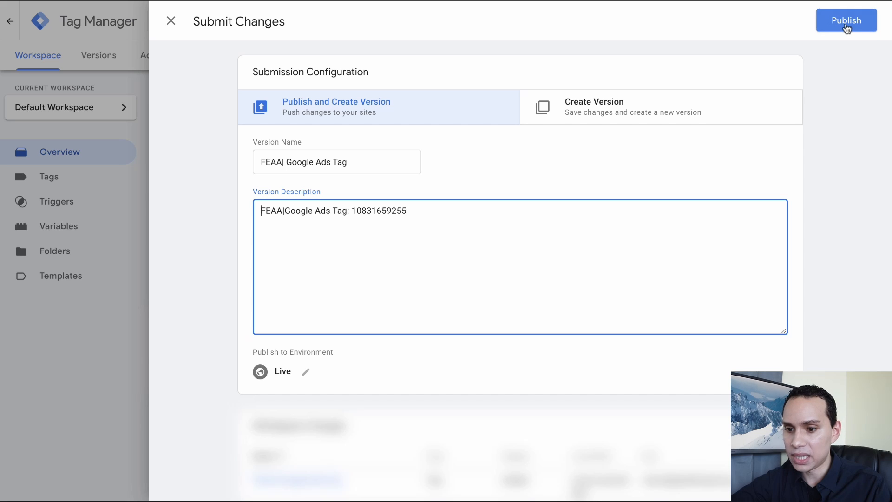
{"action": "left_click", "coordinate": [846, 20]}
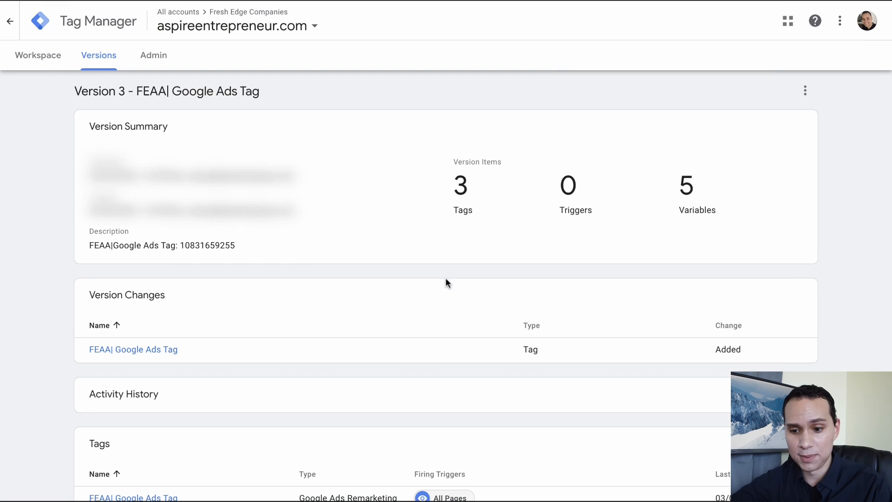
Step: Scroll the Version 3 summary to review the Tags table
{"action": "scroll", "scroll_direction": "down", "scroll_amount": 3}
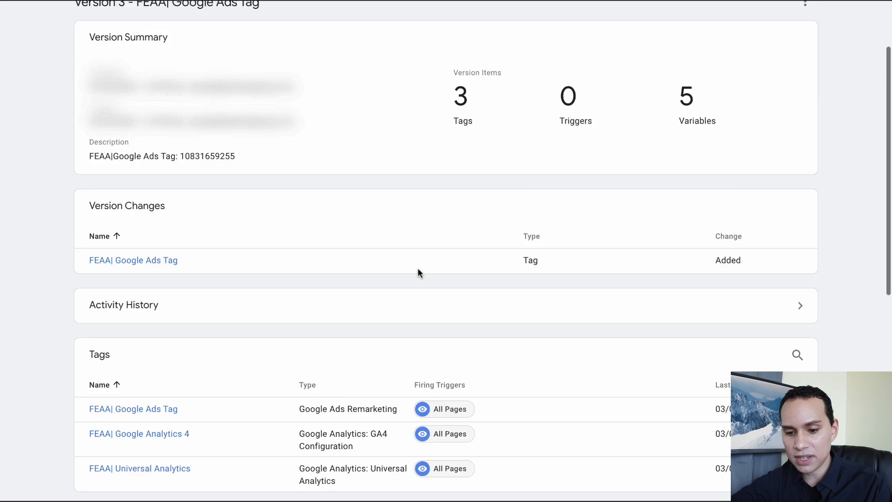
{"action": "scroll", "scroll_direction": "down", "scroll_amount": 3}
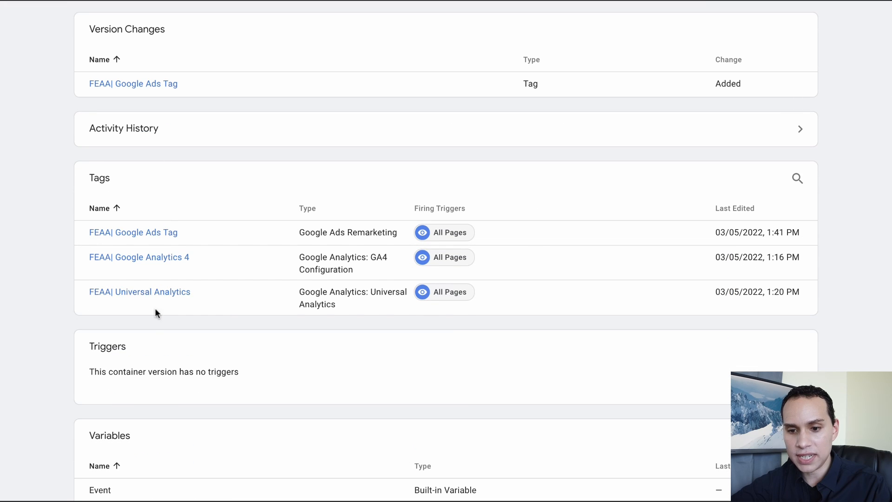
{"action": "mouse_move", "coordinate": [350, 136]}
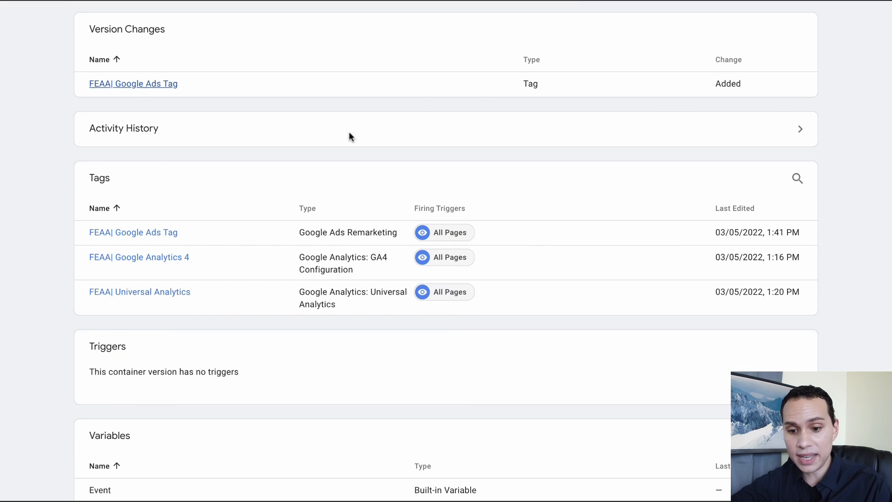
{"action": "mouse_move", "coordinate": [305, 287]}
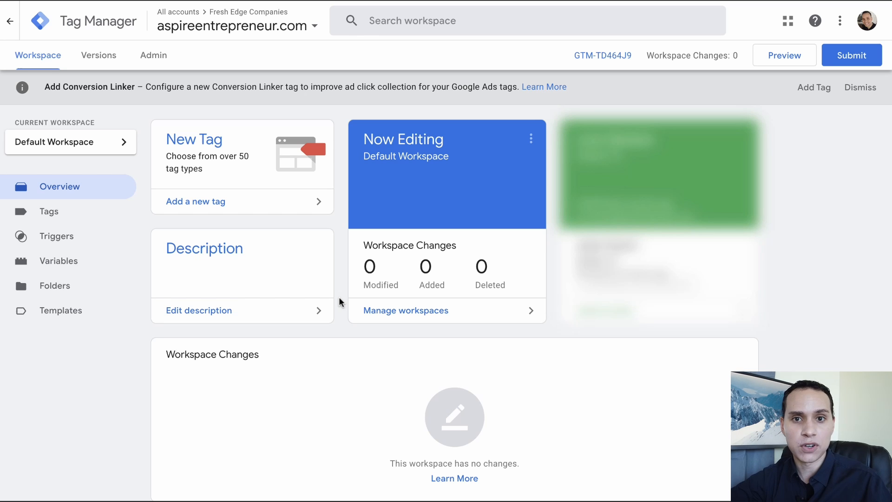
{"action": "mouse_move", "coordinate": [340, 289]}
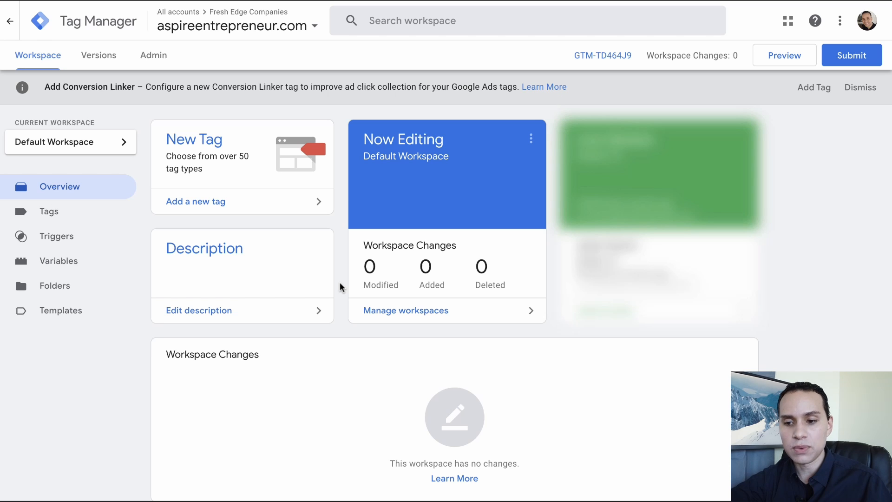
{"action": "mouse_move", "coordinate": [101, 88]}
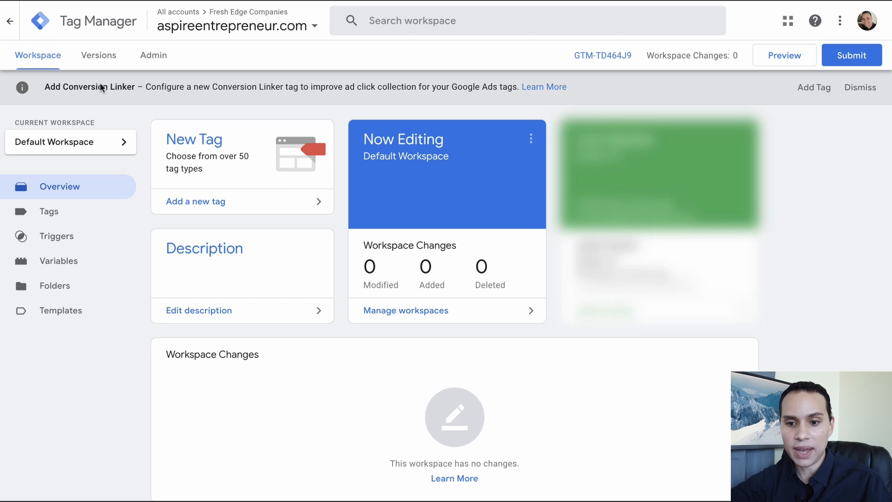
{"action": "mouse_move", "coordinate": [446, 100]}
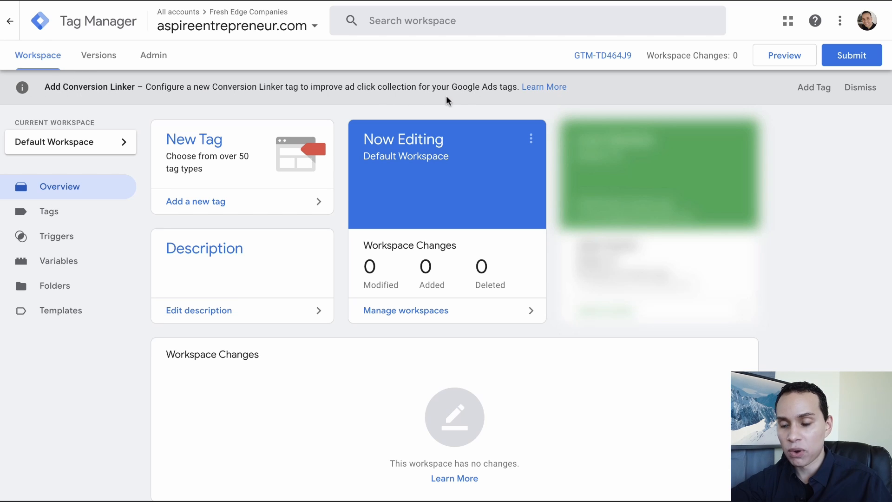
{"action": "mouse_move", "coordinate": [814, 87]}
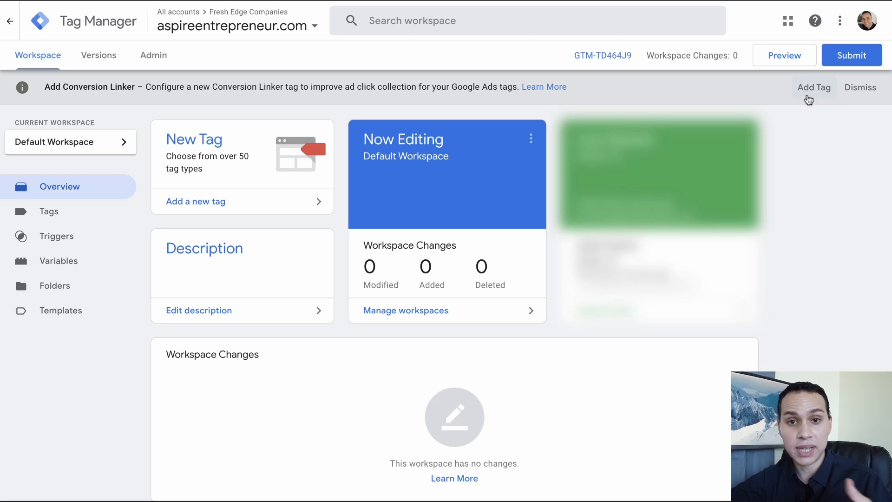
{"action": "mouse_move", "coordinate": [210, 205]}
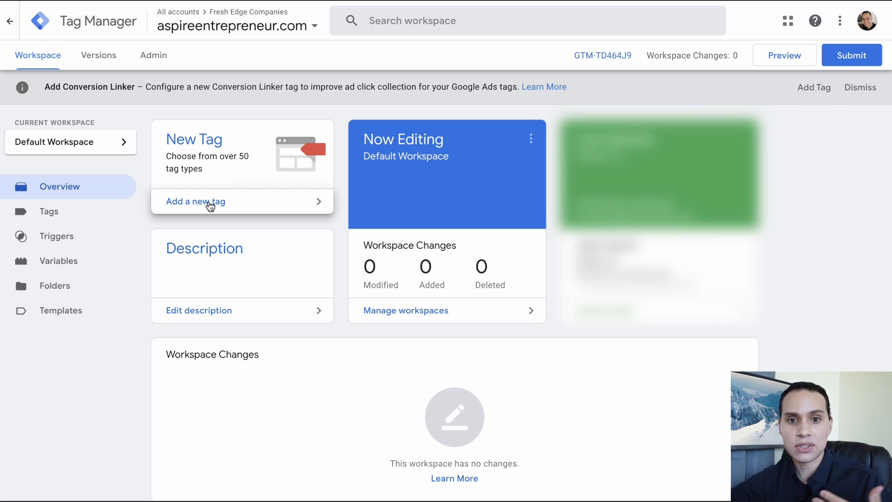
{"action": "mouse_move", "coordinate": [307, 94]}
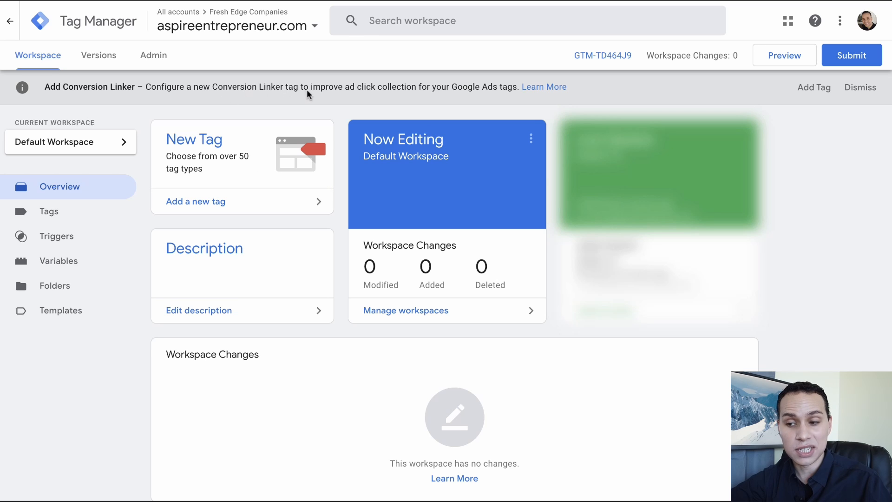
{"action": "mouse_move", "coordinate": [195, 202]}
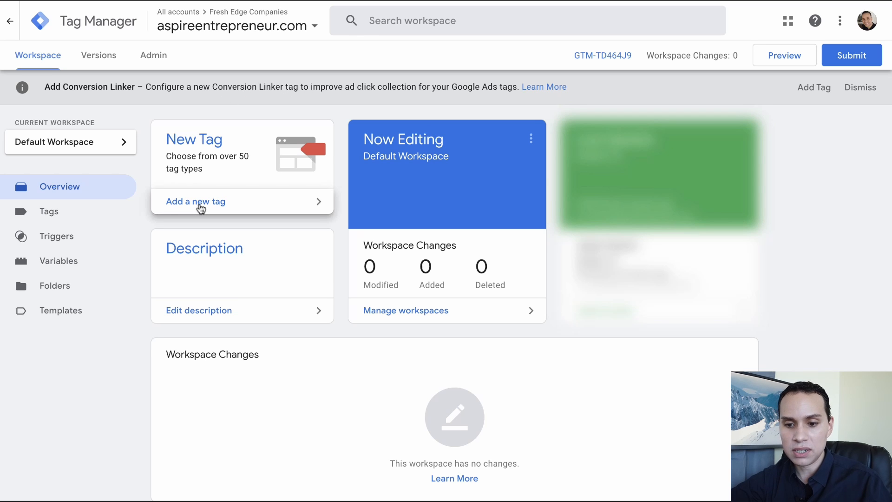
Step: Create a new Conversion Linker tag that fires on the All Pages trigger
{"action": "left_click", "coordinate": [195, 201]}
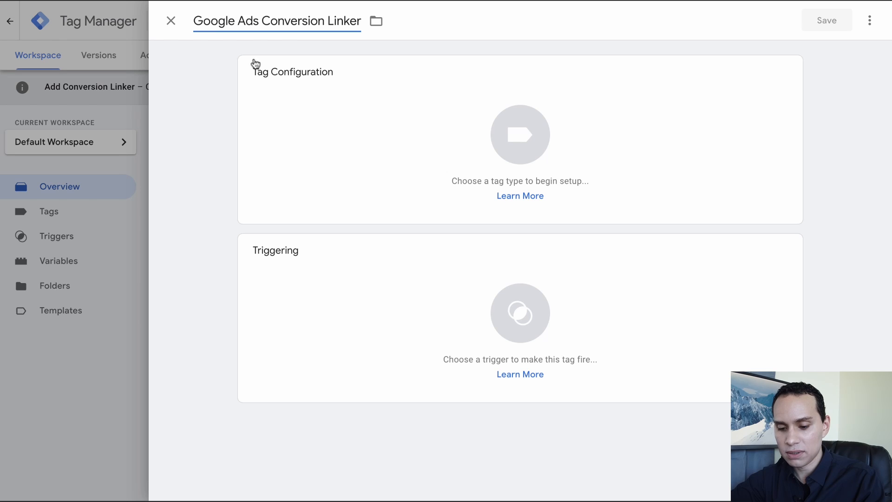
{"action": "left_click", "coordinate": [519, 135]}
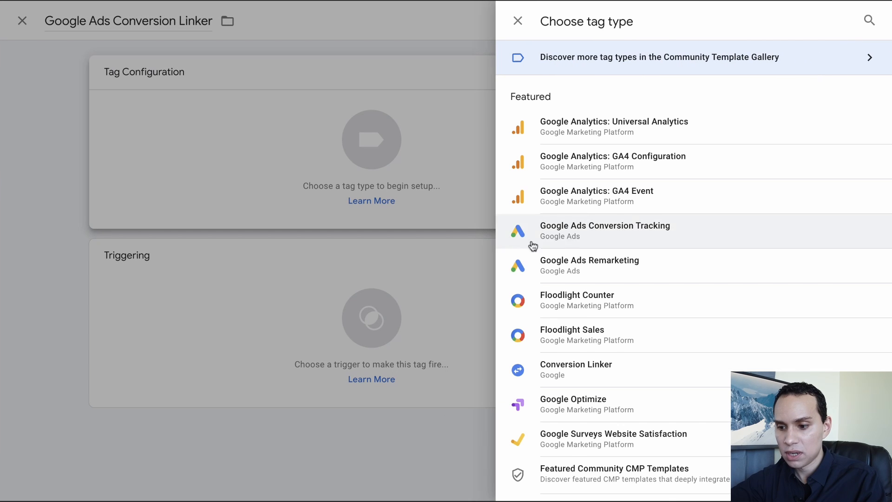
{"action": "scroll", "scroll_direction": "down", "scroll_amount": 3}
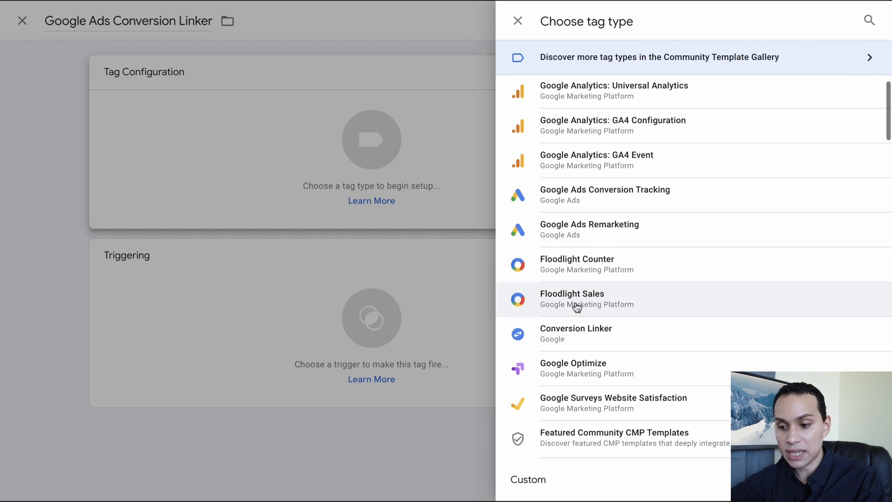
{"action": "left_click", "coordinate": [575, 333]}
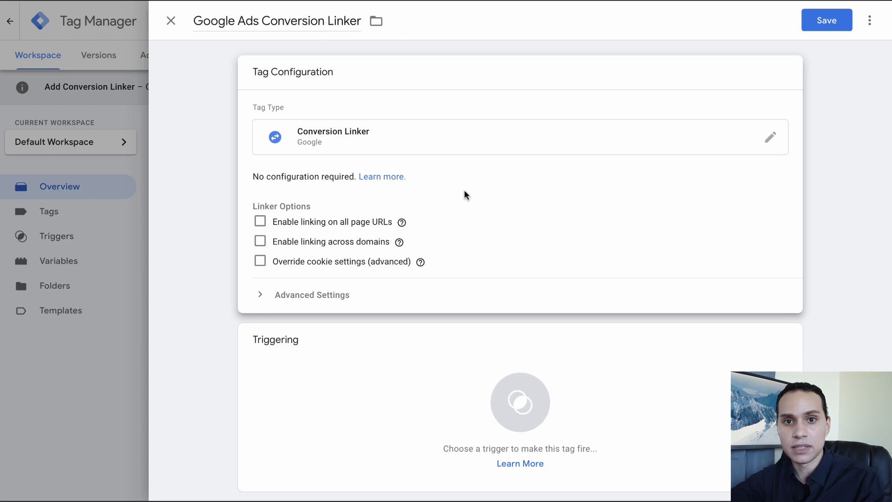
{"action": "scroll", "scroll_direction": "up", "scroll_amount": 3}
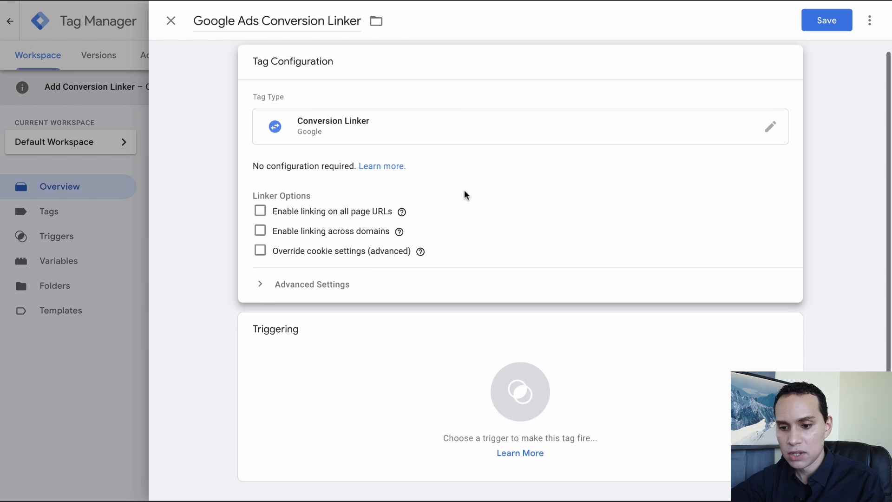
{"action": "left_click", "coordinate": [520, 392]}
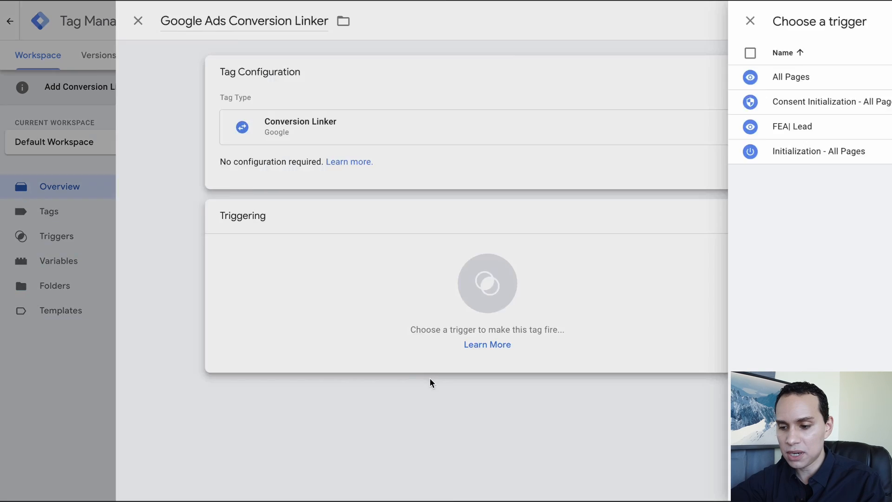
{"action": "left_click", "coordinate": [790, 78]}
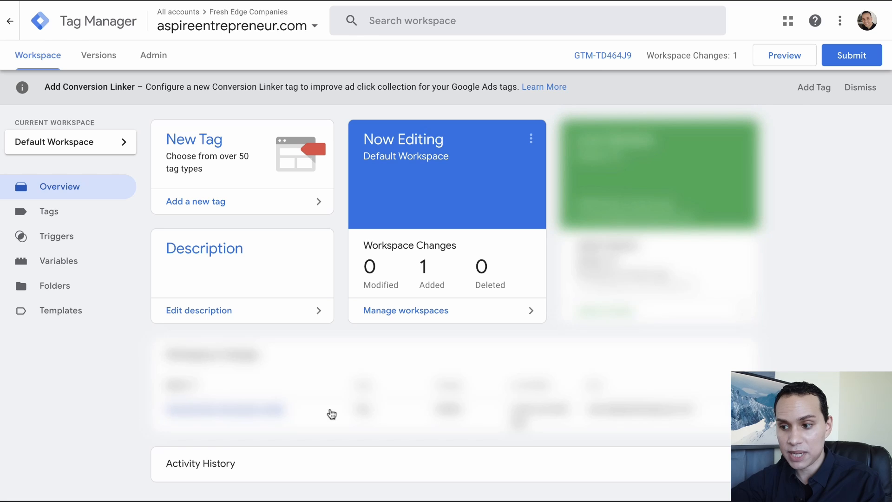
Step: Submit and publish the changes as a version named 'Google Ads Conversion Linker'
{"action": "left_click", "coordinate": [851, 55]}
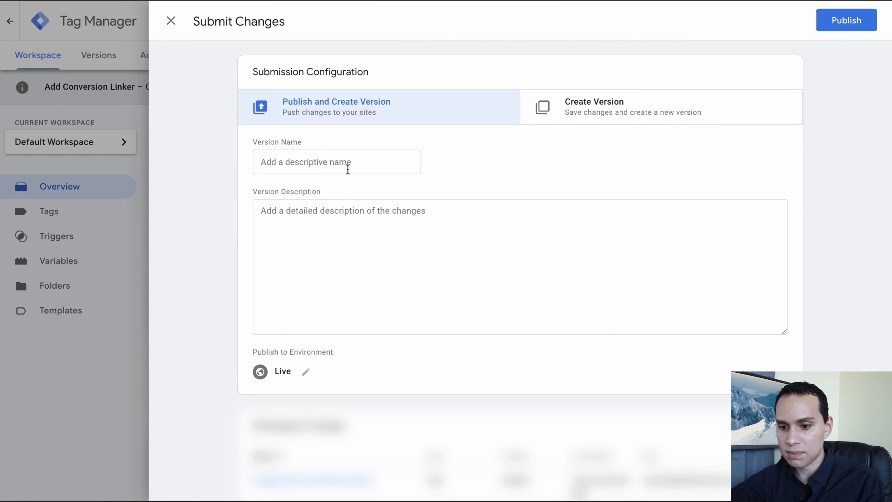
{"action": "type", "text": "Google Ads Conversion Linker"}
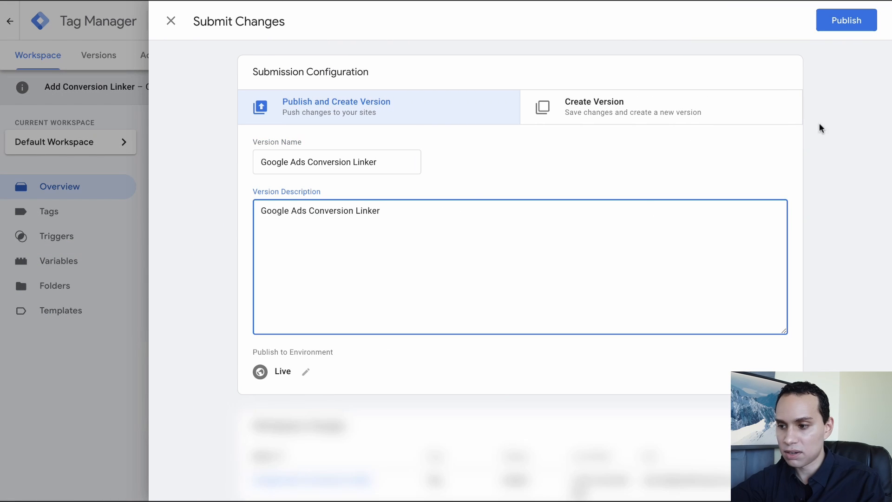
{"action": "left_click", "coordinate": [846, 20]}
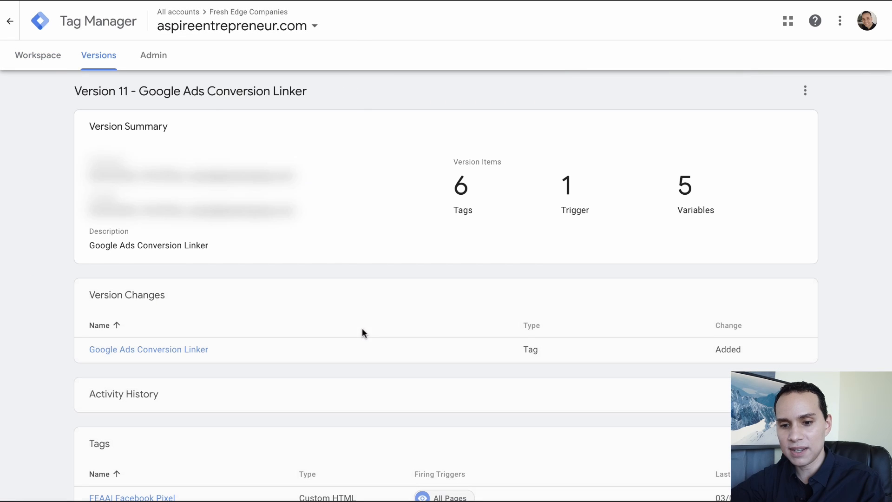
{"action": "mouse_move", "coordinate": [38, 55]}
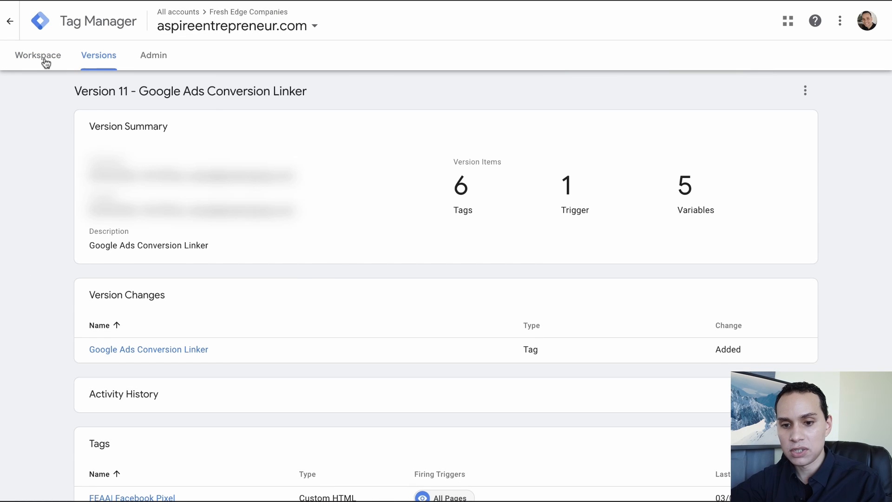
Step: Revisit the workspace overview and an earlier published version's summary
{"action": "left_click", "coordinate": [37, 55]}
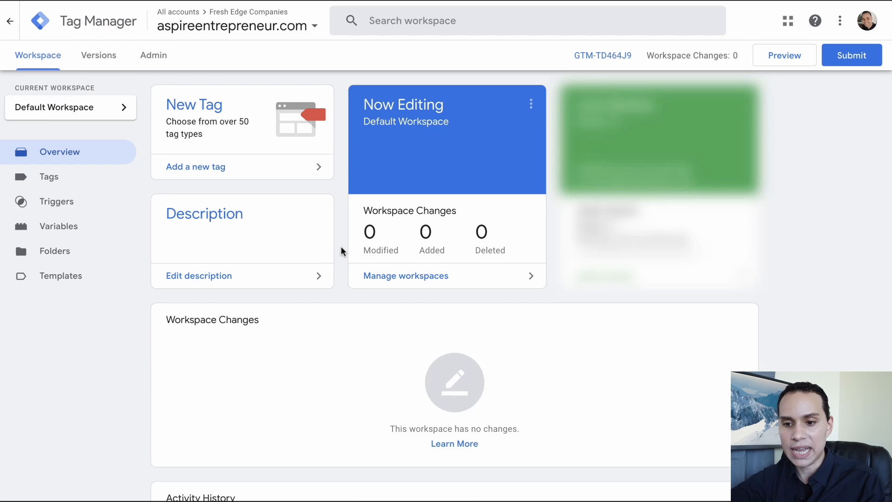
{"action": "mouse_move", "coordinate": [336, 202]}
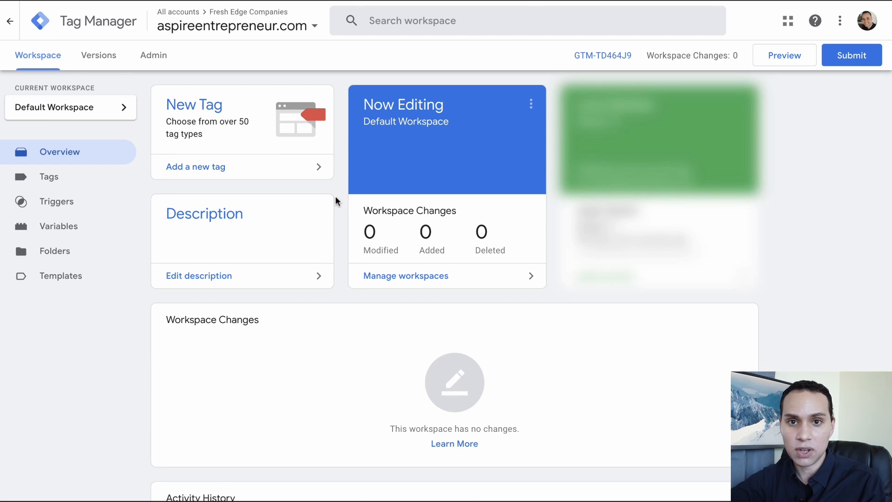
{"action": "left_click", "coordinate": [99, 55]}
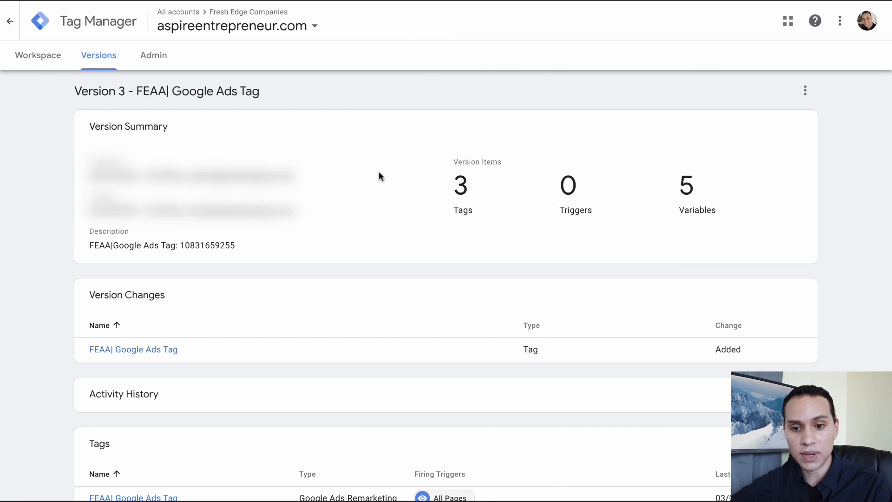
{"action": "left_click", "coordinate": [37, 55]}
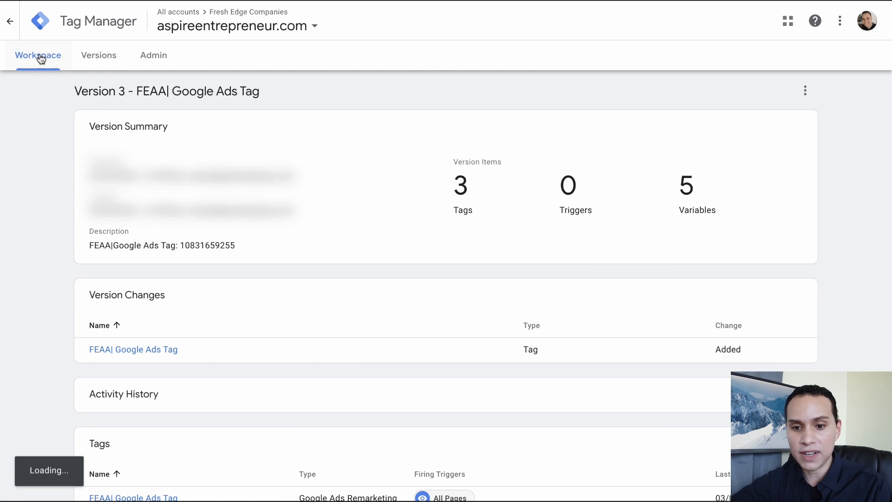
{"action": "left_click", "coordinate": [37, 54]}
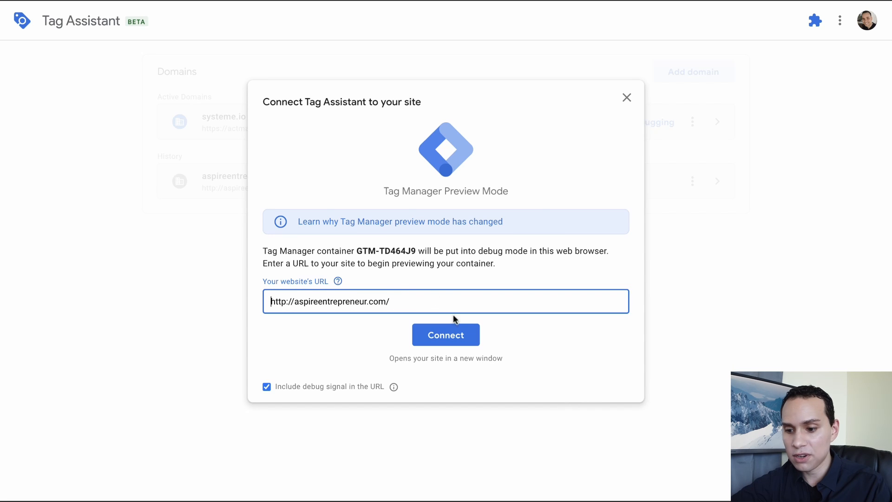
{"action": "left_click", "coordinate": [445, 335]}
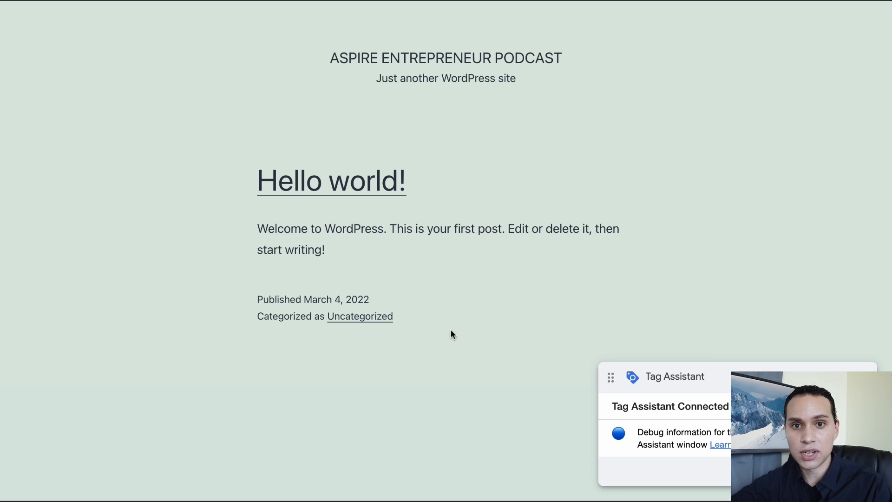
{"action": "mouse_move", "coordinate": [406, 351]}
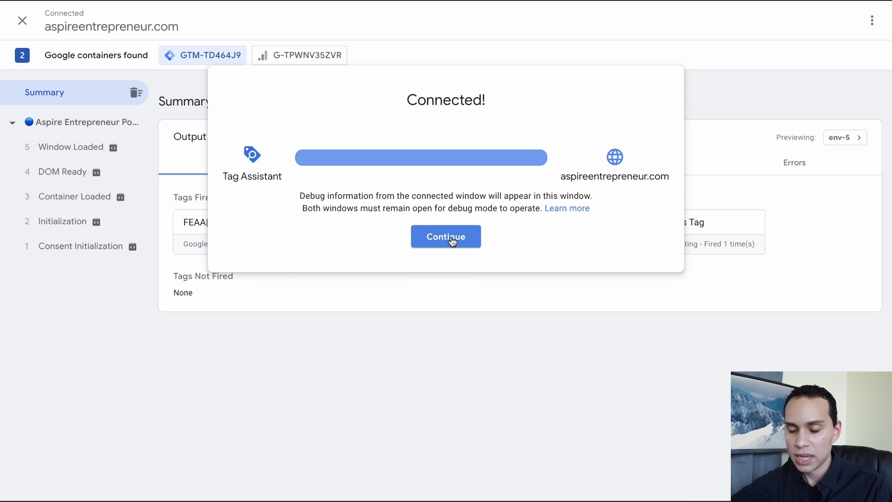
Step: Review Tags Fired and inspect the FEAA| Google Ads Tag firing once on Container Loaded
{"action": "left_click", "coordinate": [445, 236]}
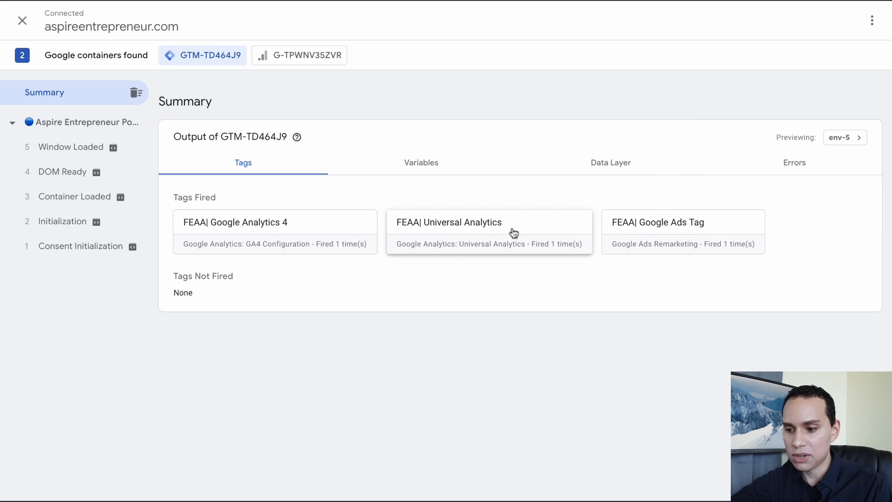
{"action": "mouse_move", "coordinate": [638, 259]}
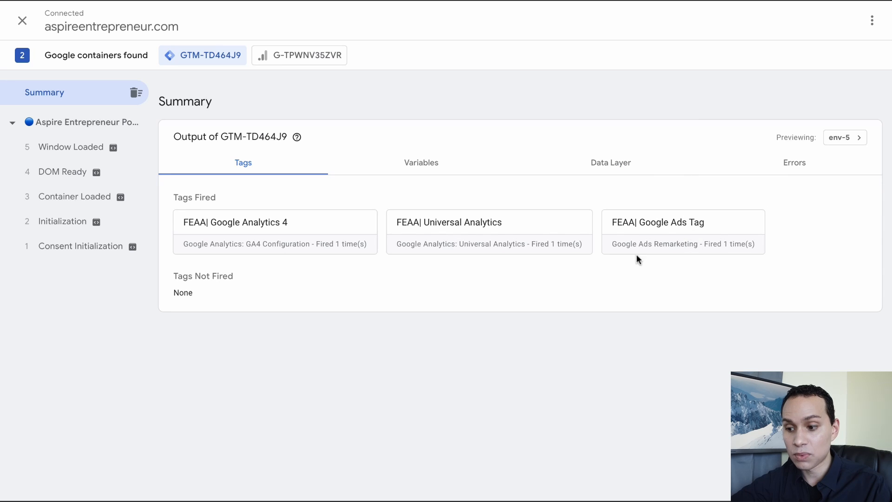
{"action": "mouse_move", "coordinate": [706, 246]}
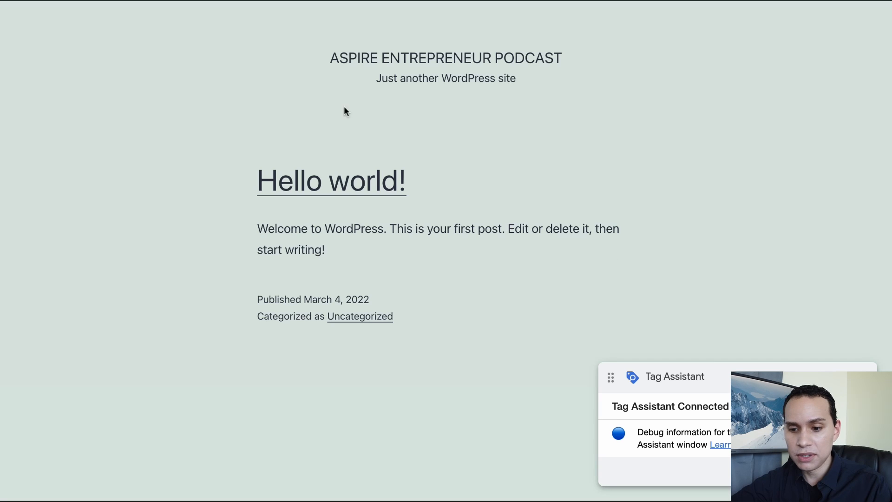
{"action": "mouse_move", "coordinate": [484, 291]}
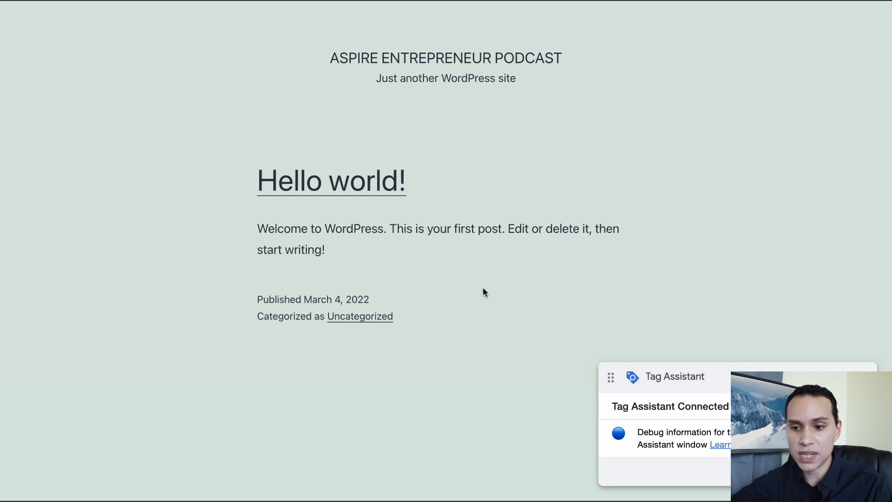
{"action": "mouse_move", "coordinate": [517, 242]}
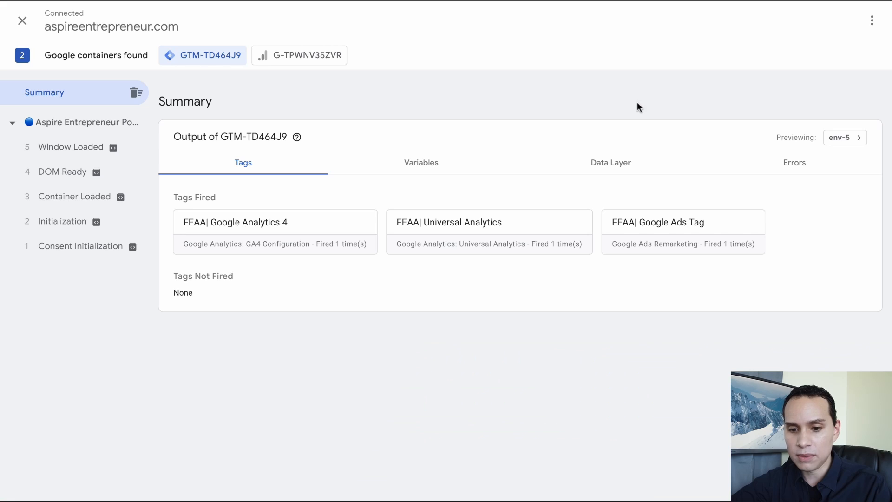
{"action": "mouse_move", "coordinate": [89, 363]}
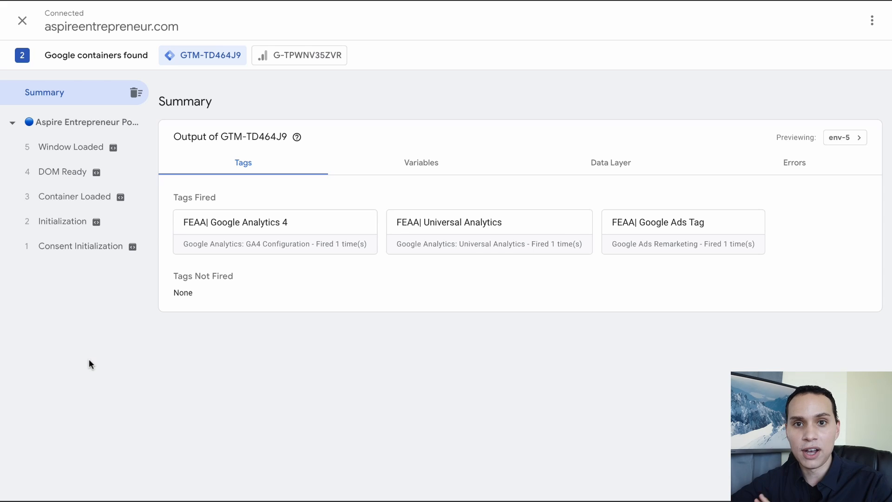
{"action": "mouse_move", "coordinate": [614, 230]}
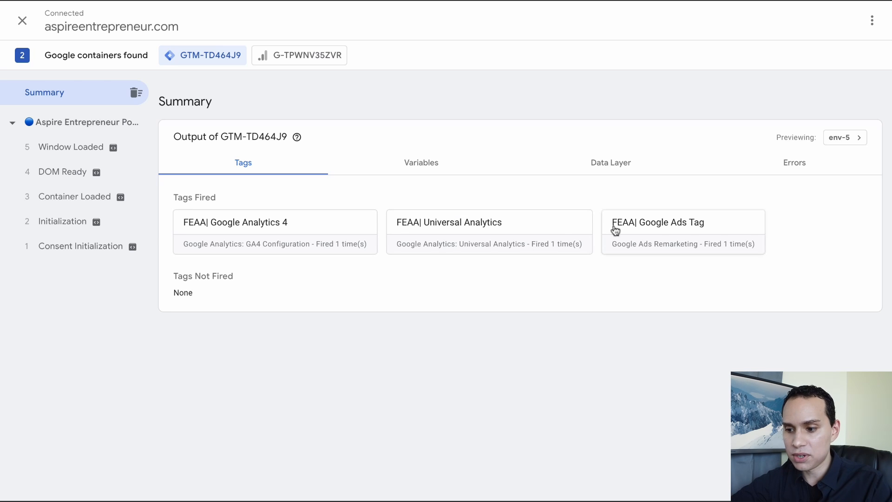
{"action": "left_click", "coordinate": [659, 222]}
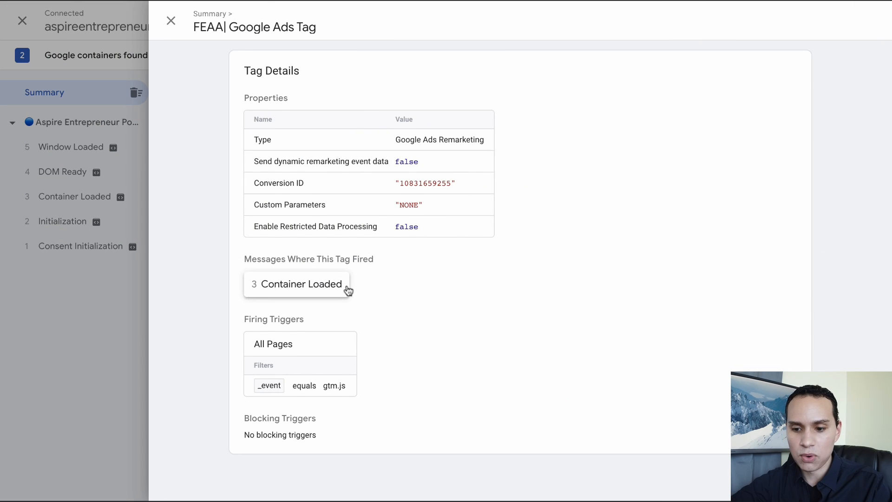
{"action": "mouse_move", "coordinate": [93, 280]}
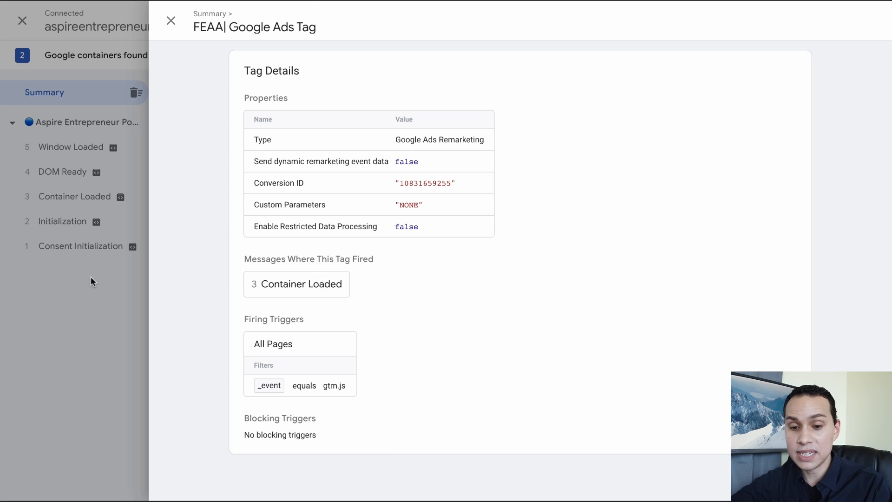
{"action": "left_click", "coordinate": [171, 20]}
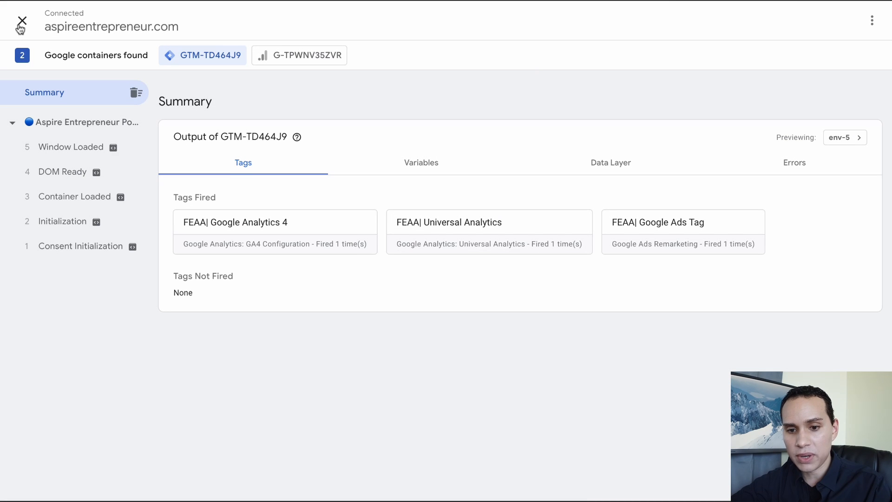
{"action": "mouse_move", "coordinate": [516, 193]}
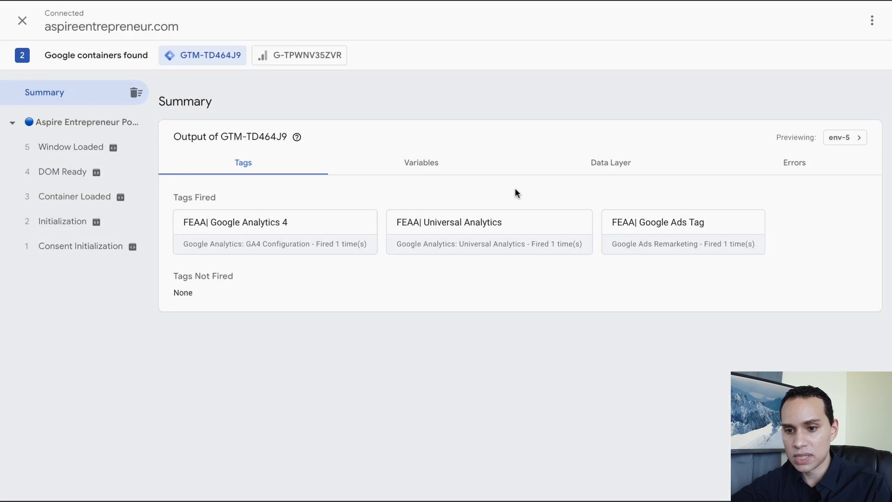
Step: Close the Tag Assistant debug window and return to the GTM workspace overview
{"action": "left_click", "coordinate": [22, 21]}
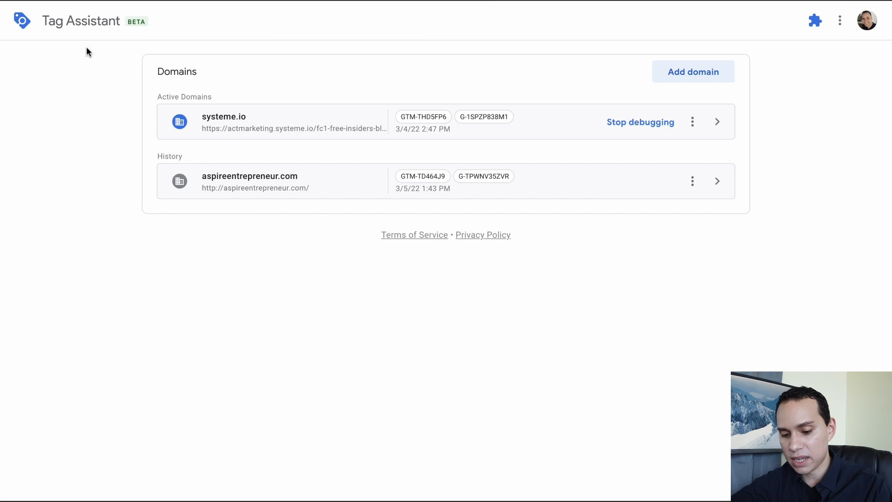
{"action": "left_click", "coordinate": [716, 181]}
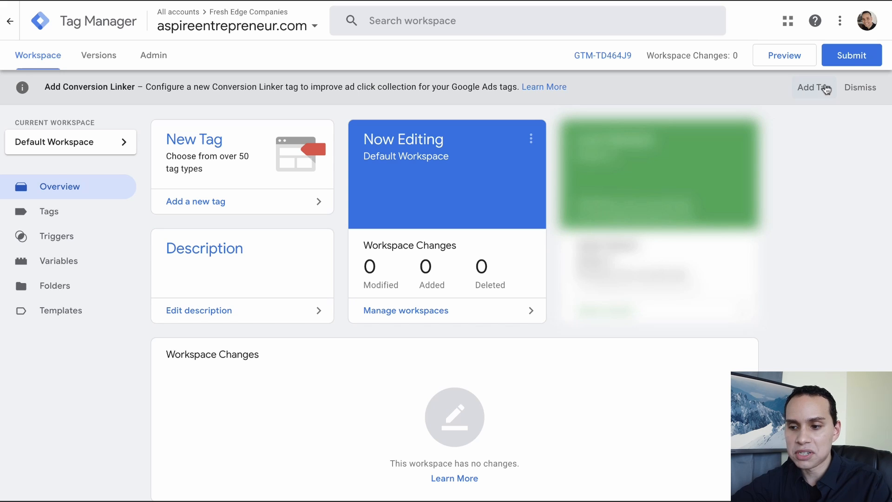
{"action": "mouse_move", "coordinate": [340, 219]}
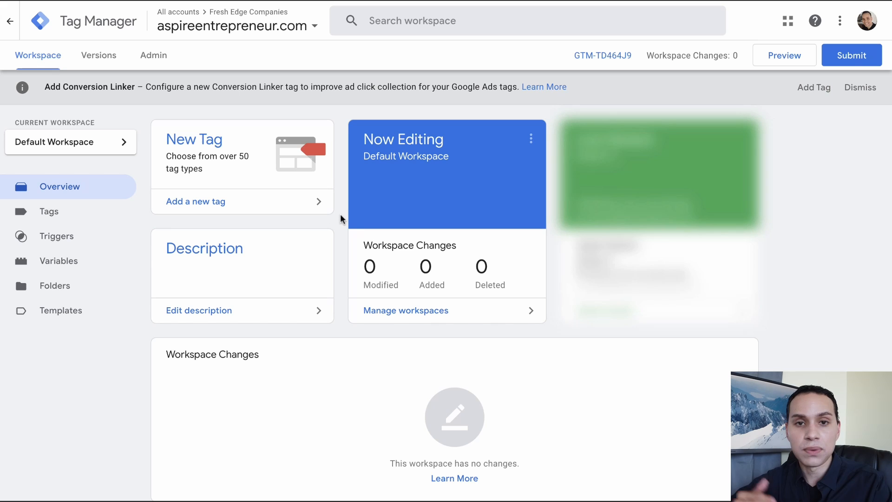